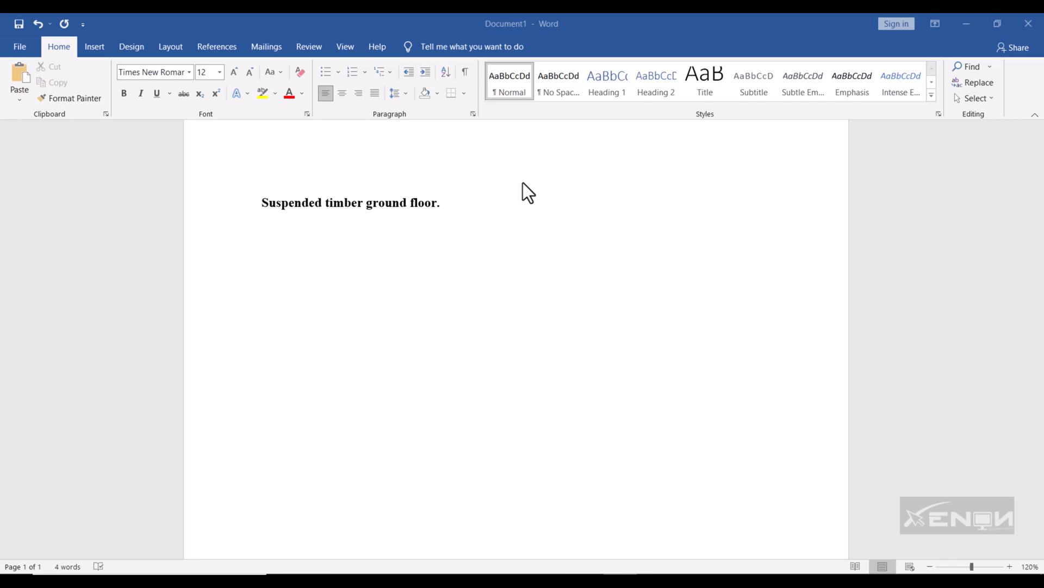
mouse_move(268, 260)
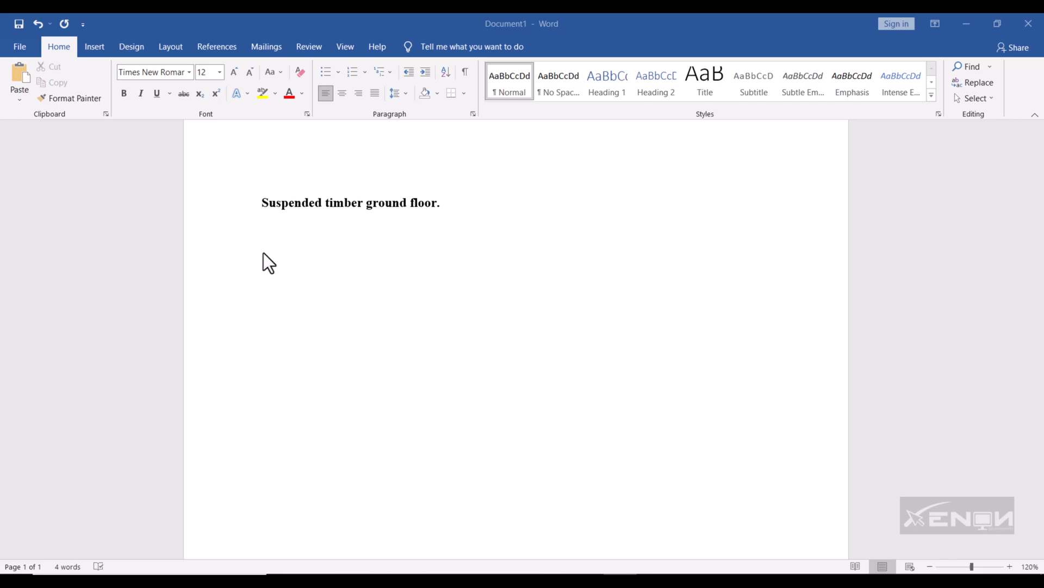
Place the insertion point on an empty line below the heading in Word
left_click(262, 228)
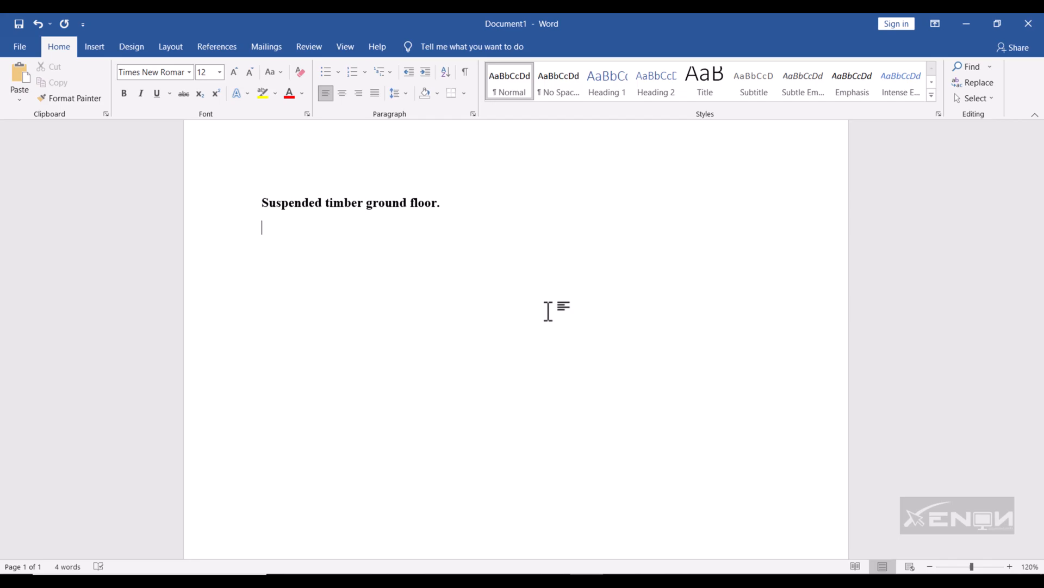
mouse_move(518, 303)
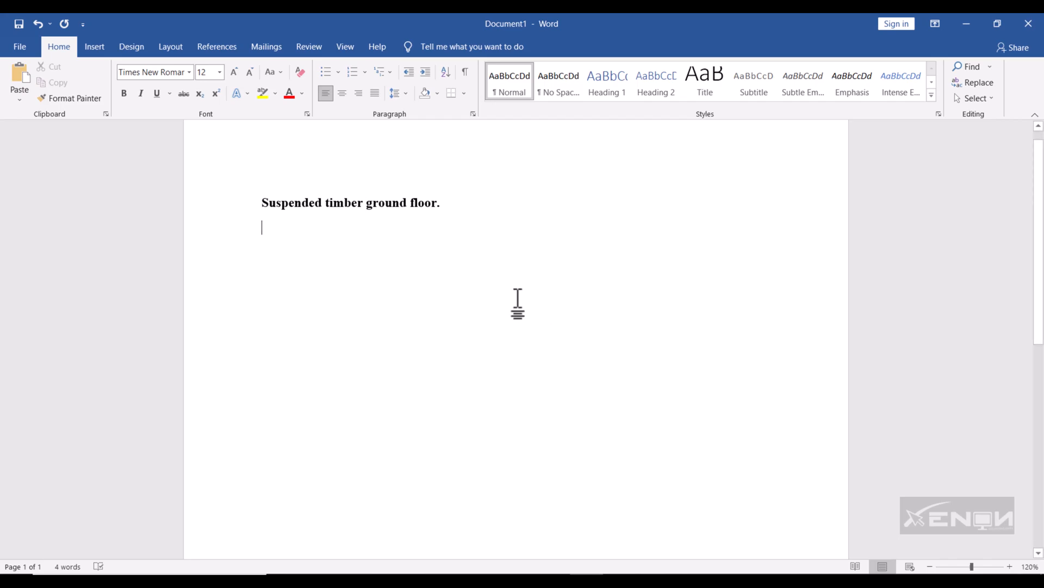
mouse_move(583, 567)
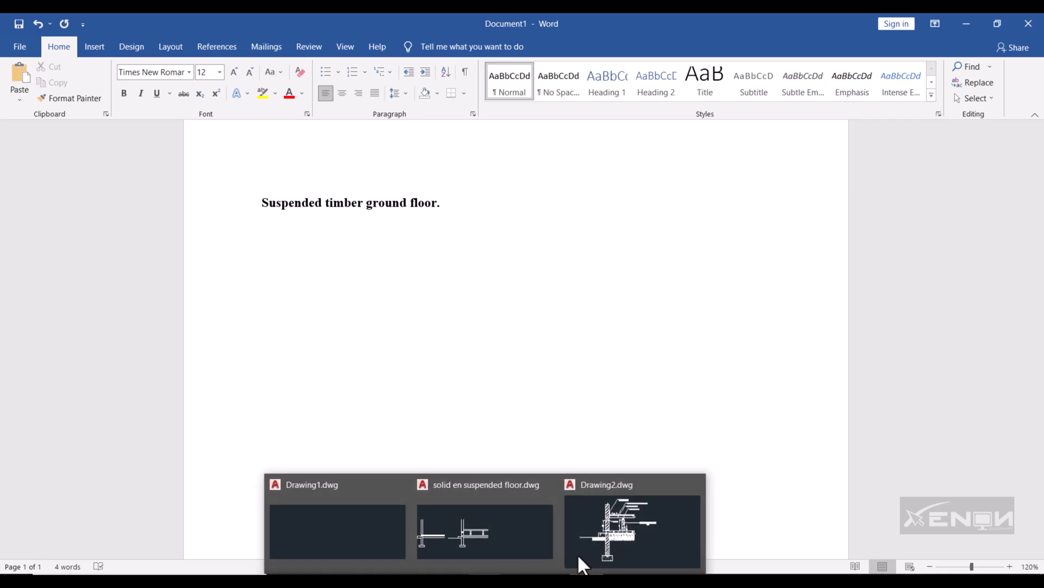
Switch to the AutoCAD floor section drawing and bring up Export > Other Formats
left_click(631, 531)
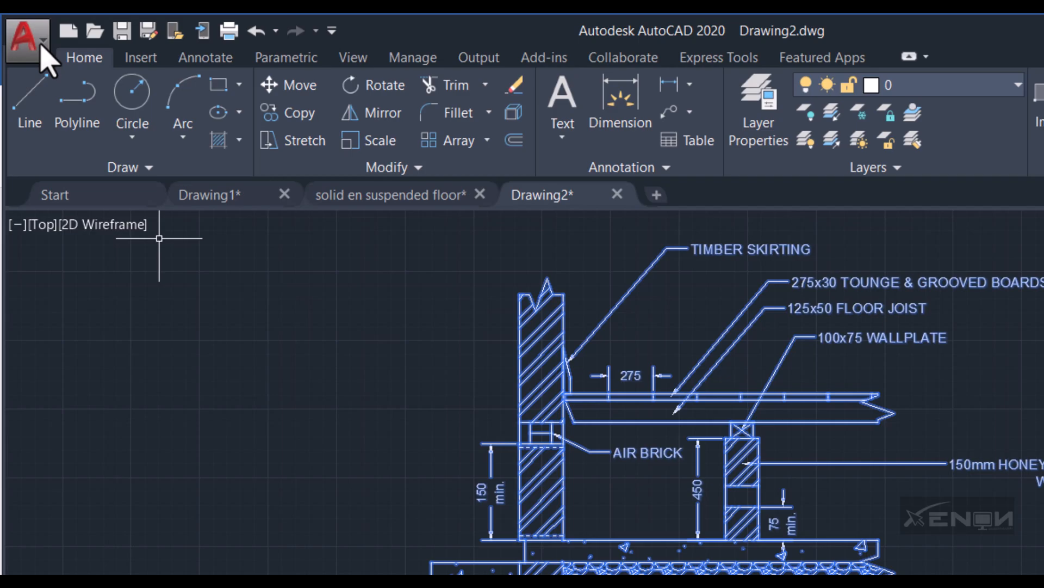
mouse_move(46, 99)
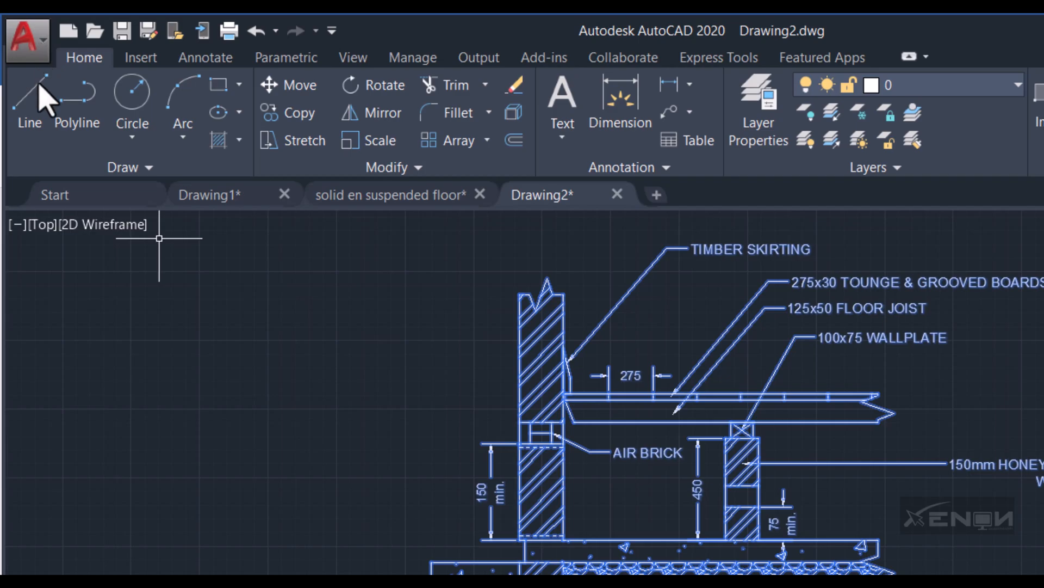
left_click(29, 40)
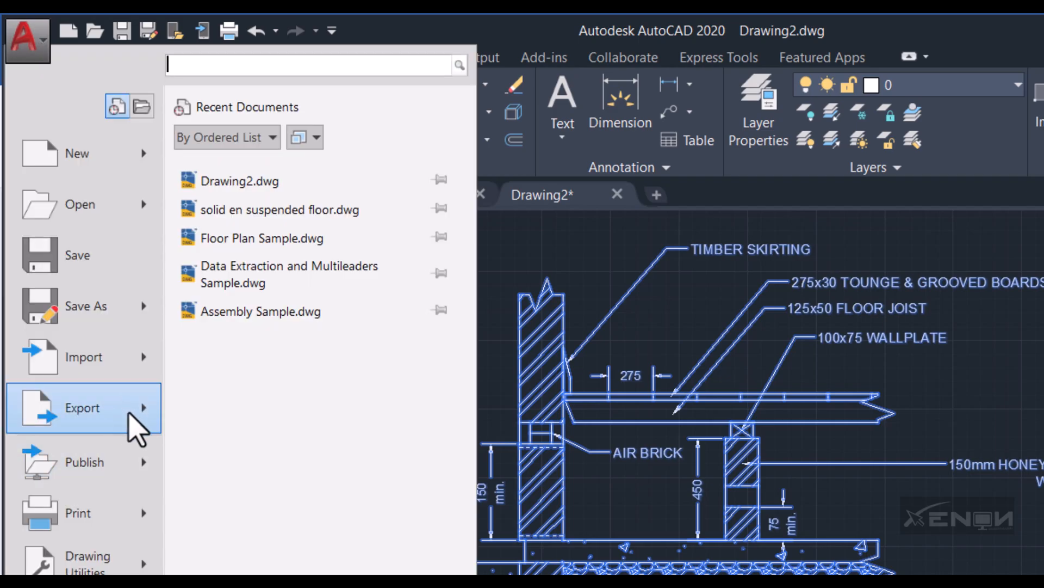
left_click(82, 407)
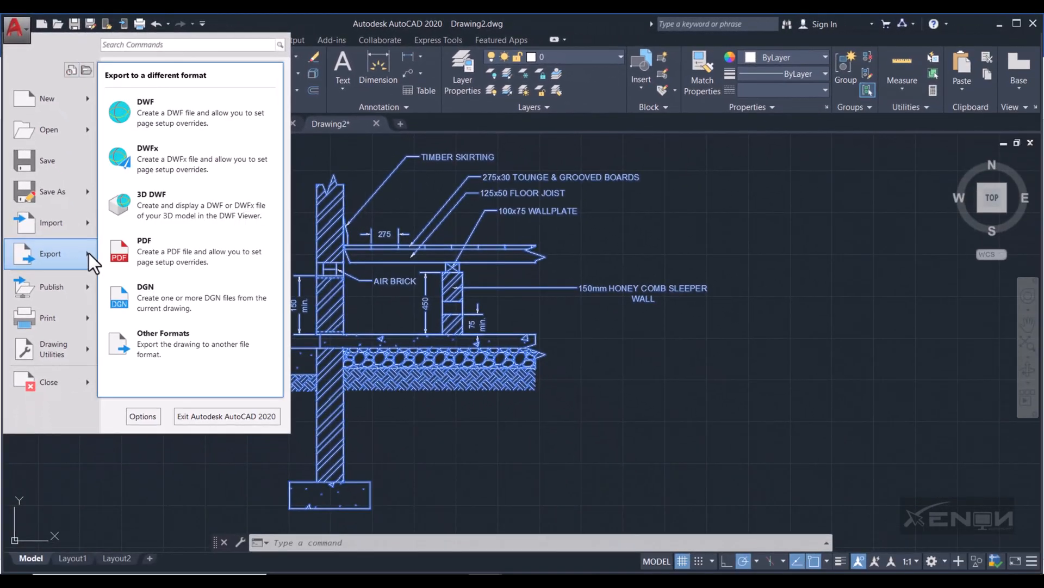
mouse_move(112, 266)
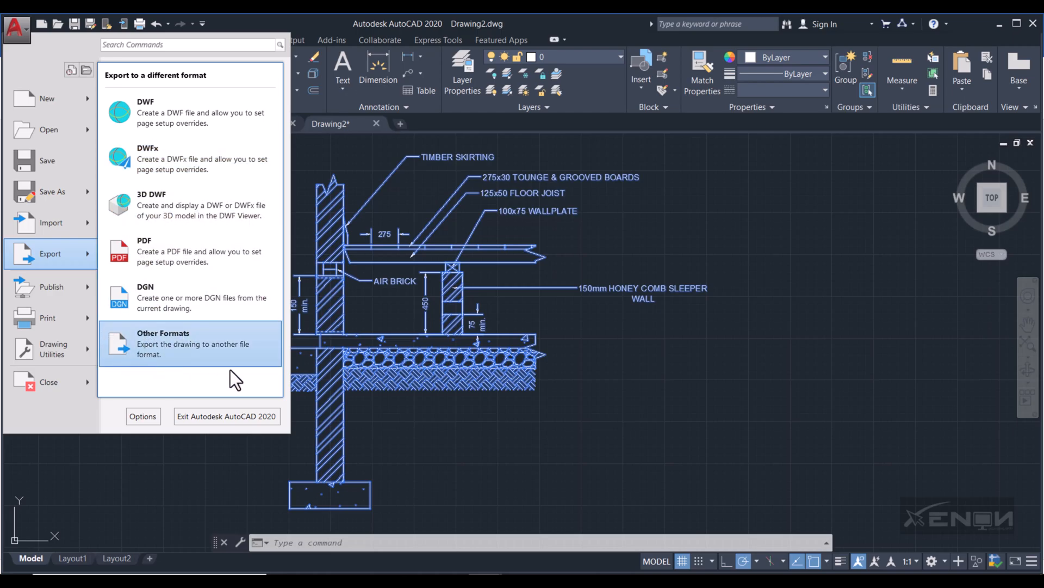
mouse_move(185, 353)
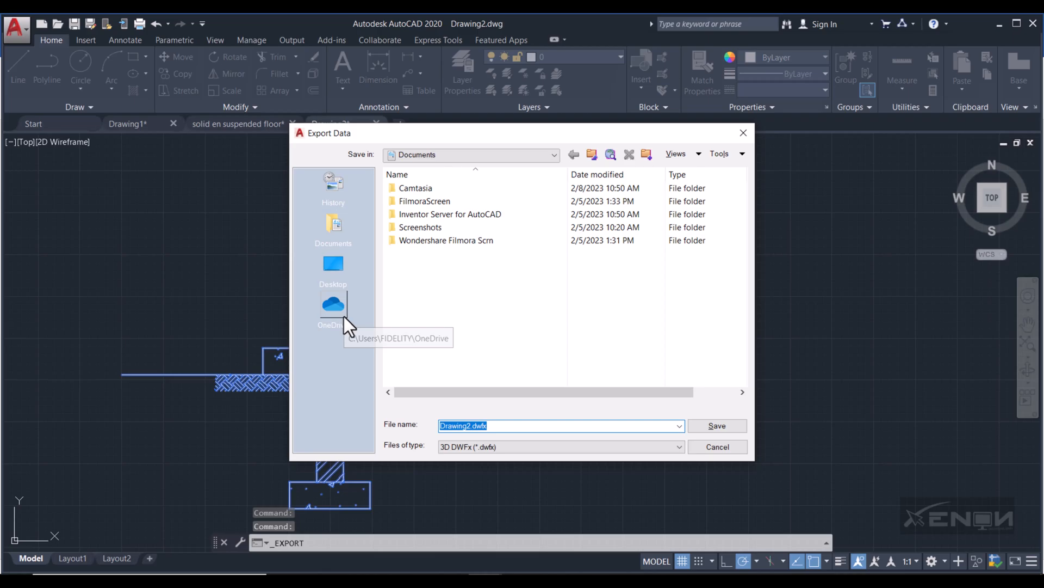
mouse_move(421, 424)
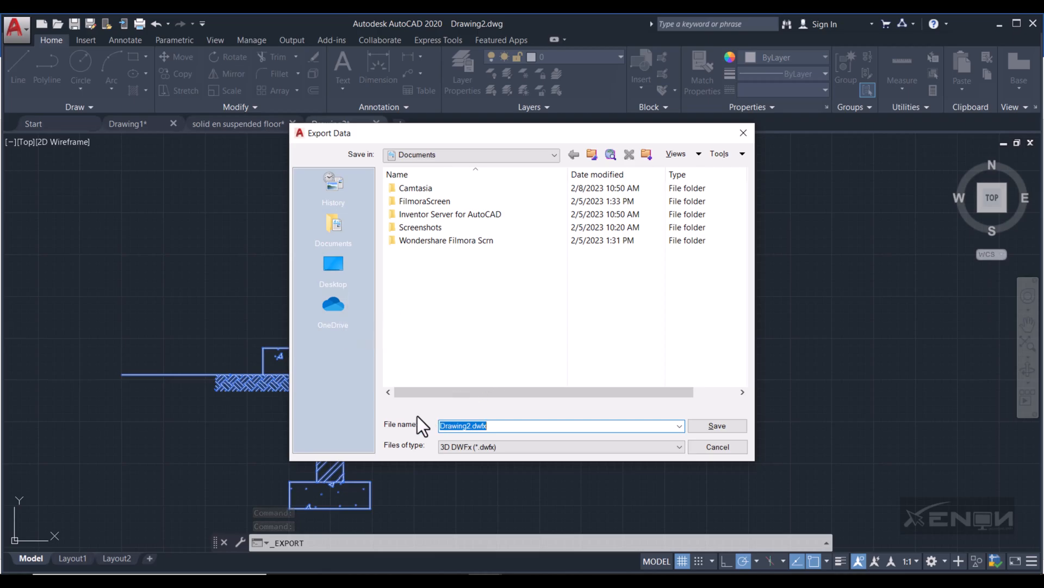
mouse_move(372, 448)
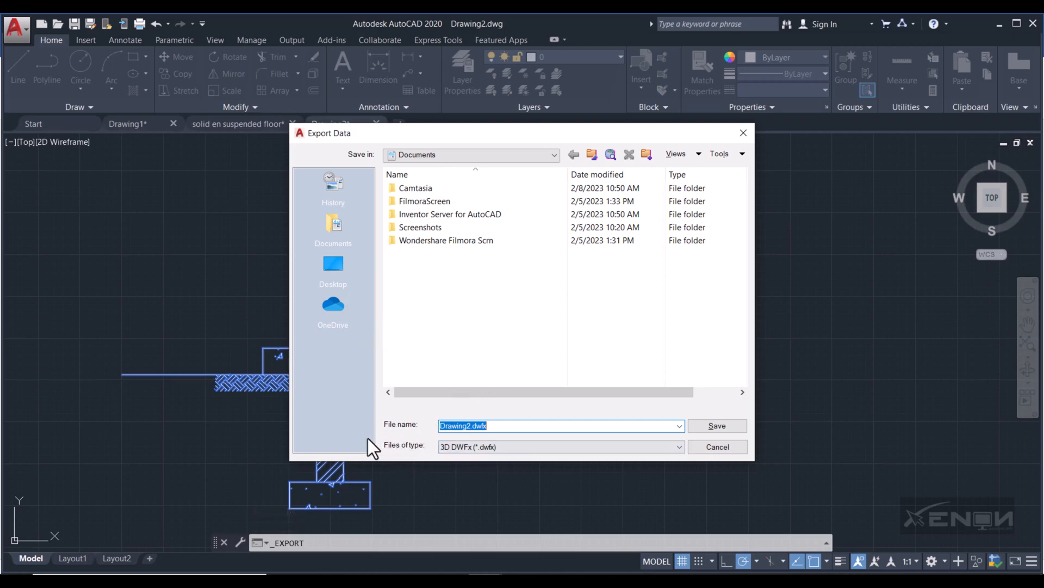
mouse_move(434, 459)
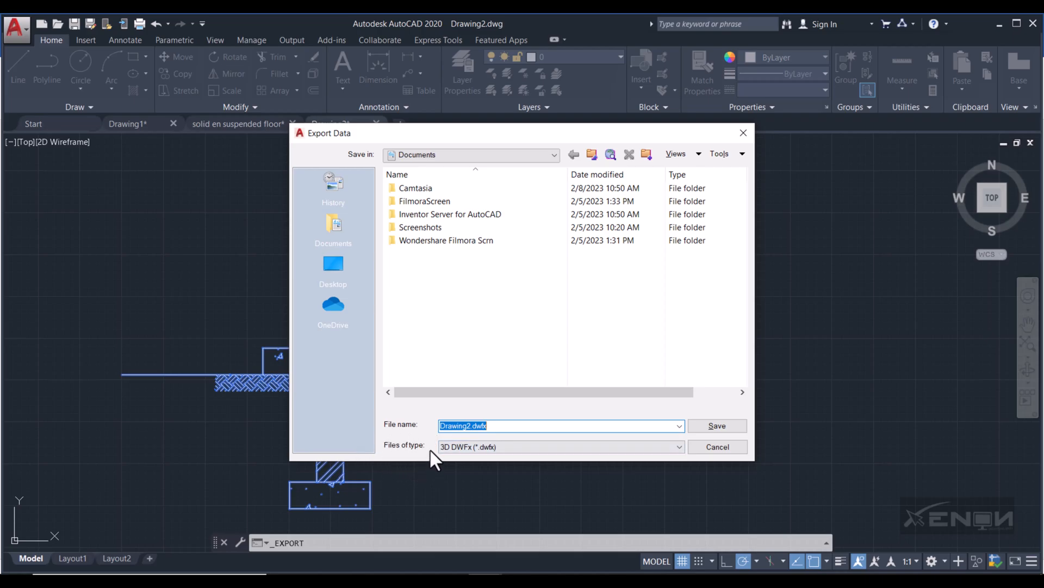
mouse_move(537, 485)
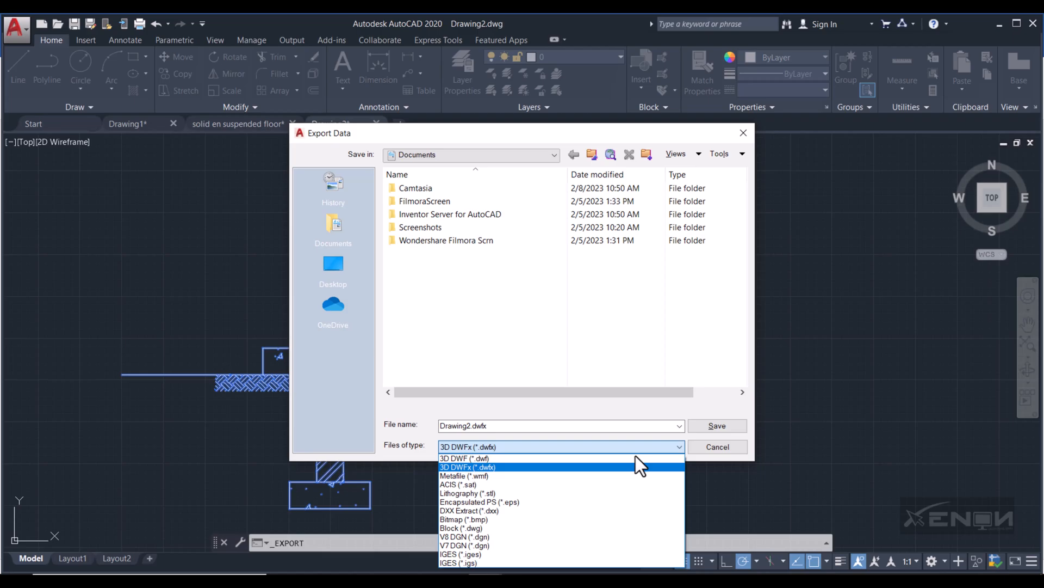
mouse_move(465, 475)
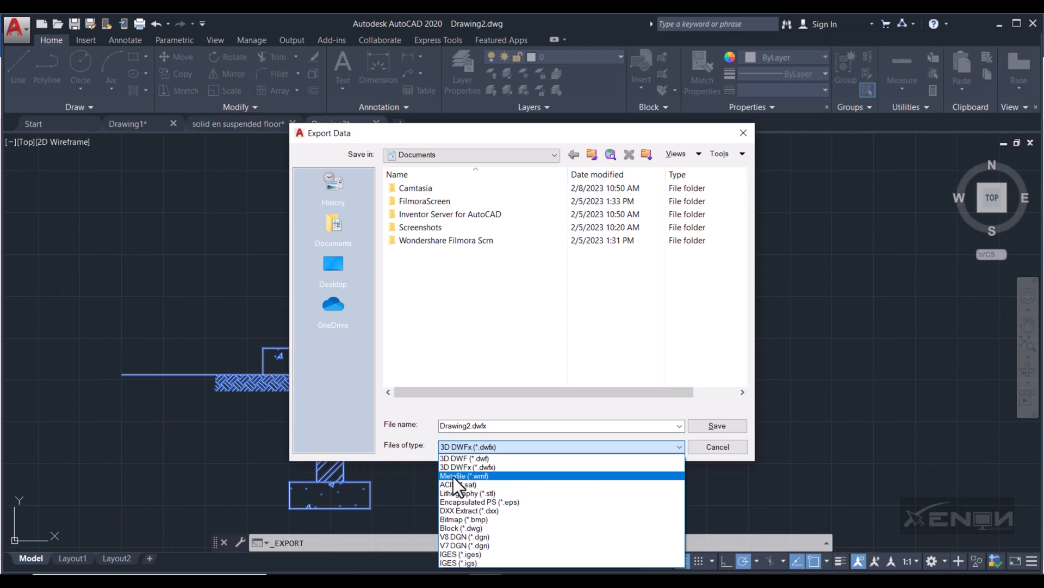
mouse_move(465, 467)
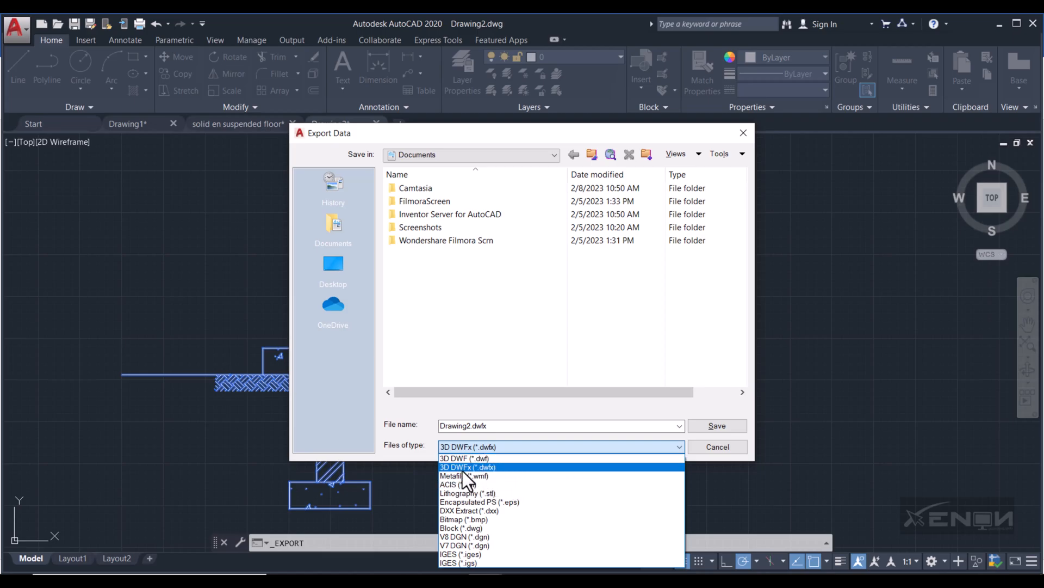
Export the drawing as a Metafile (*.wmf) named 'suspended timber floor'
left_click(463, 476)
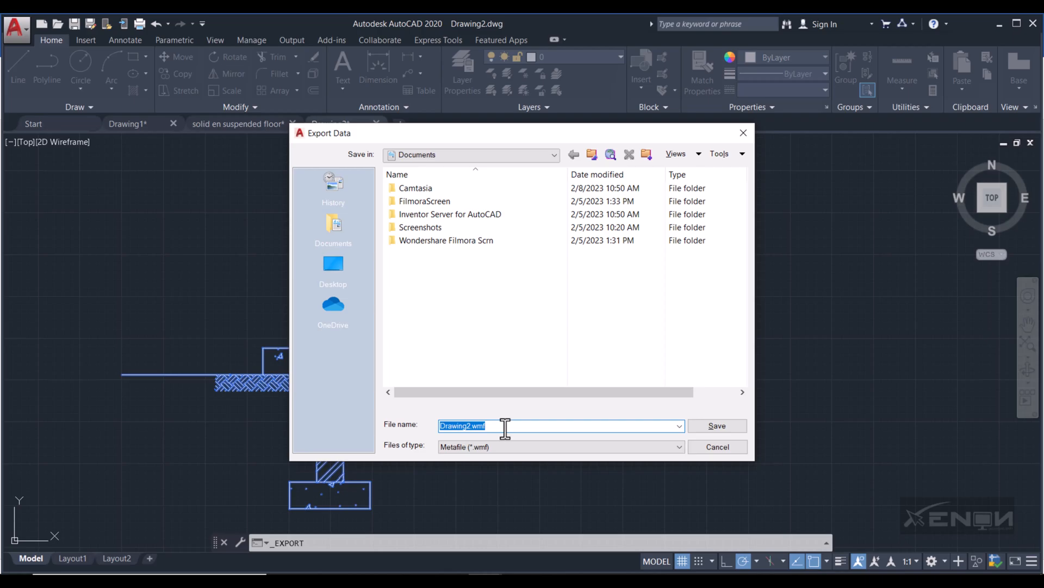
type("suspended f")
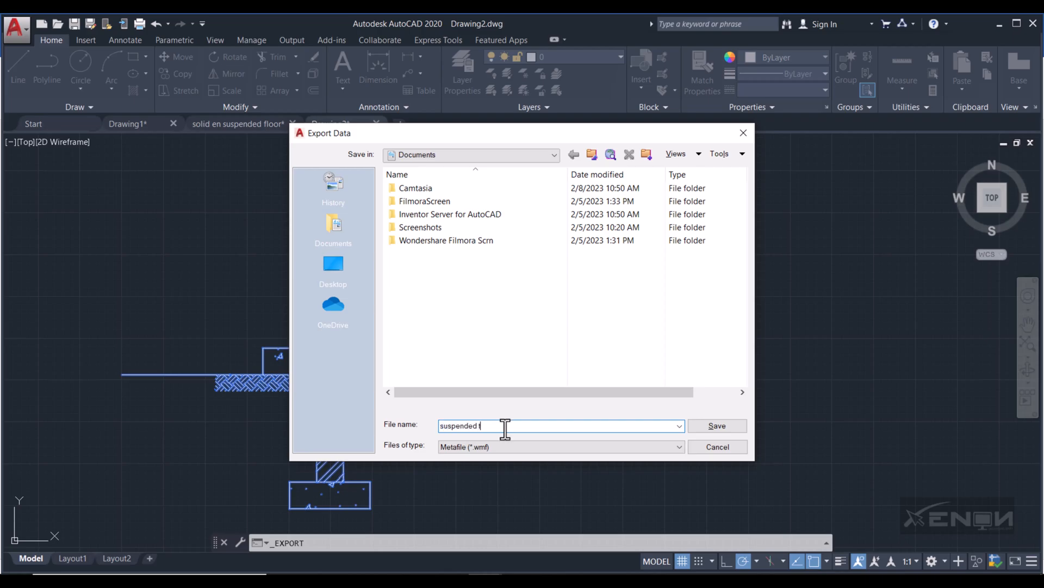
type("imber fl")
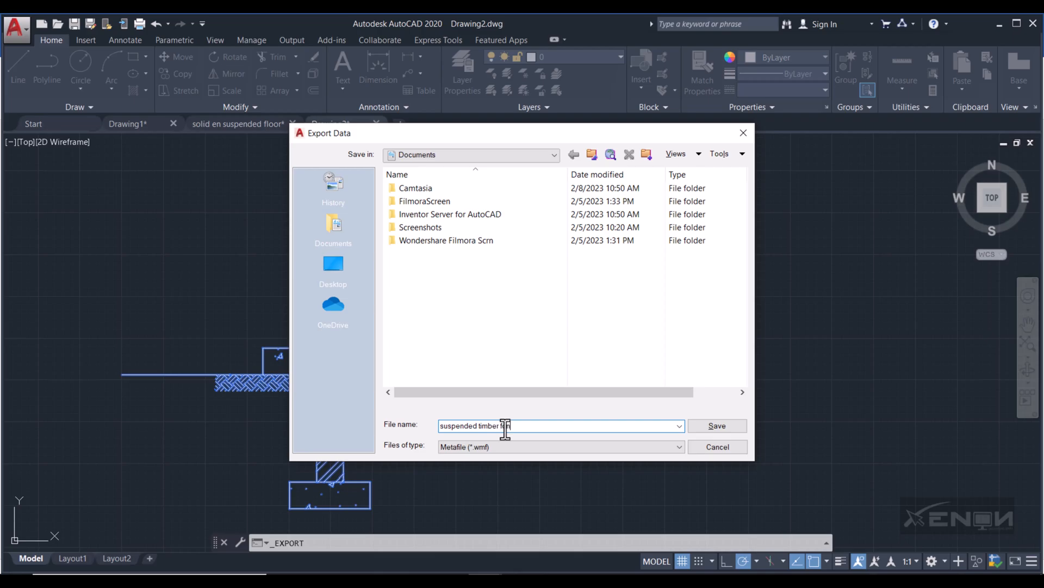
key("Backspace")
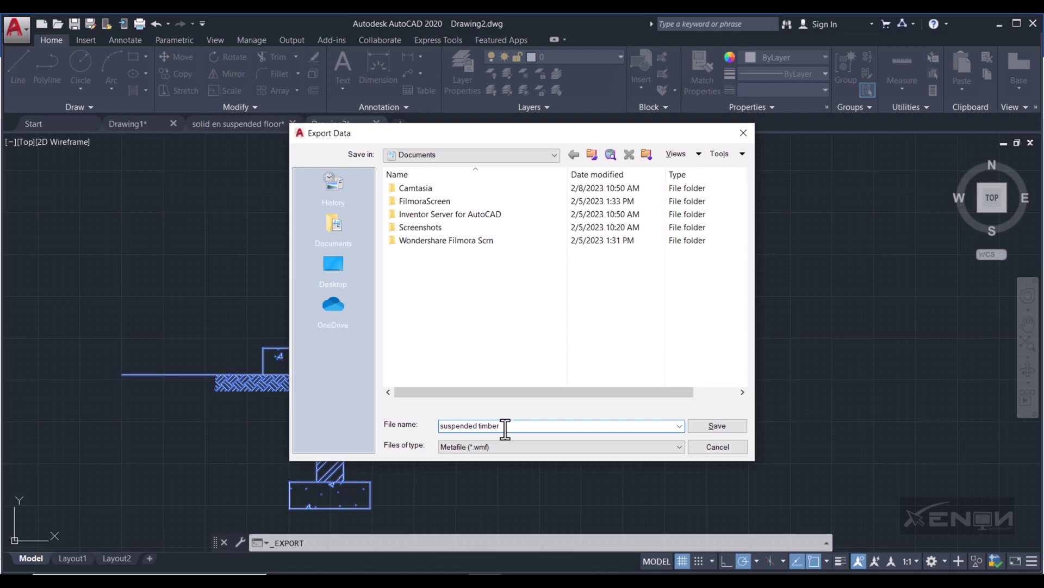
type("floor")
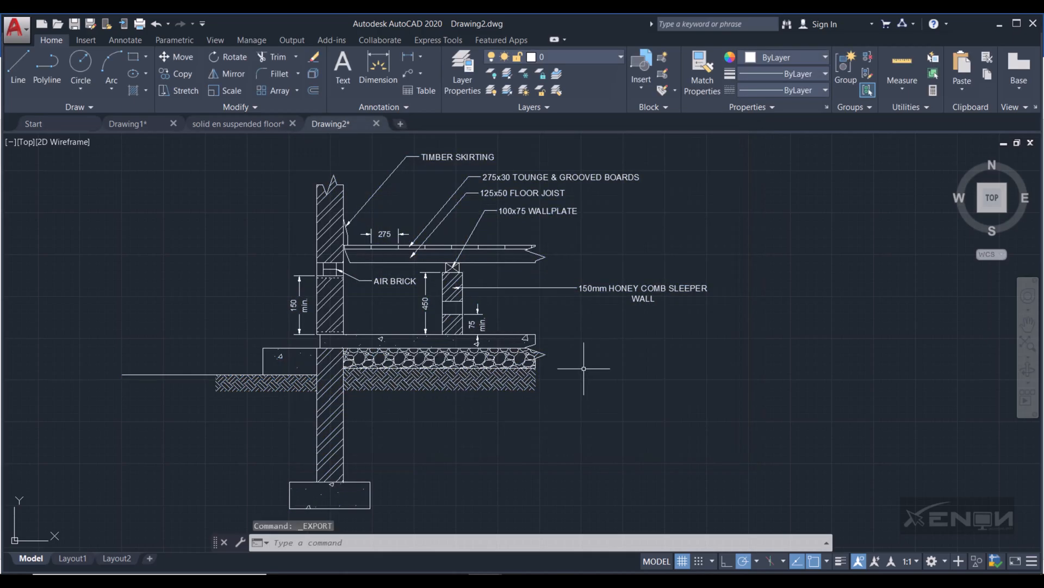
mouse_move(483, 367)
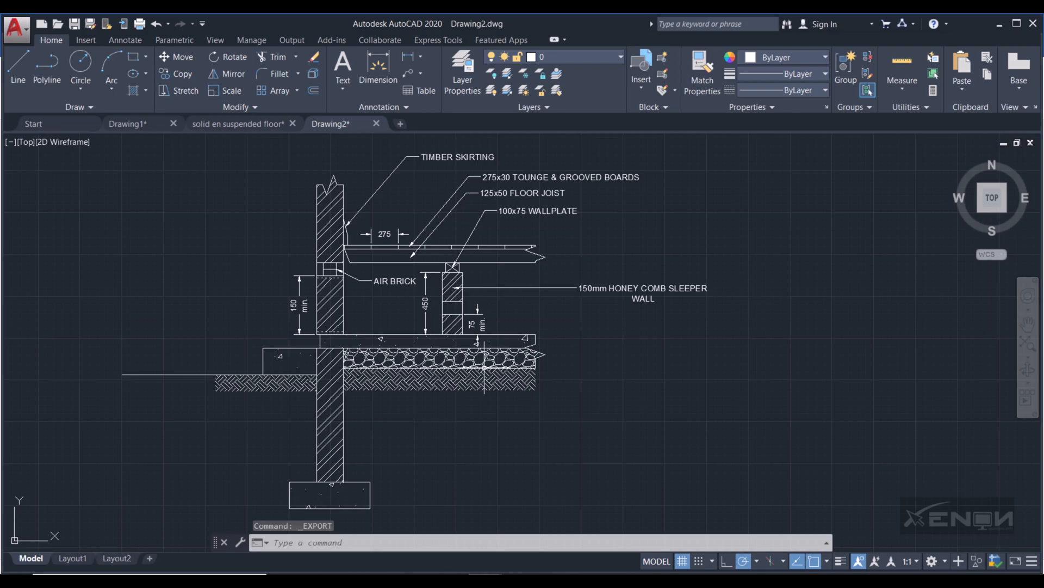
mouse_move(574, 502)
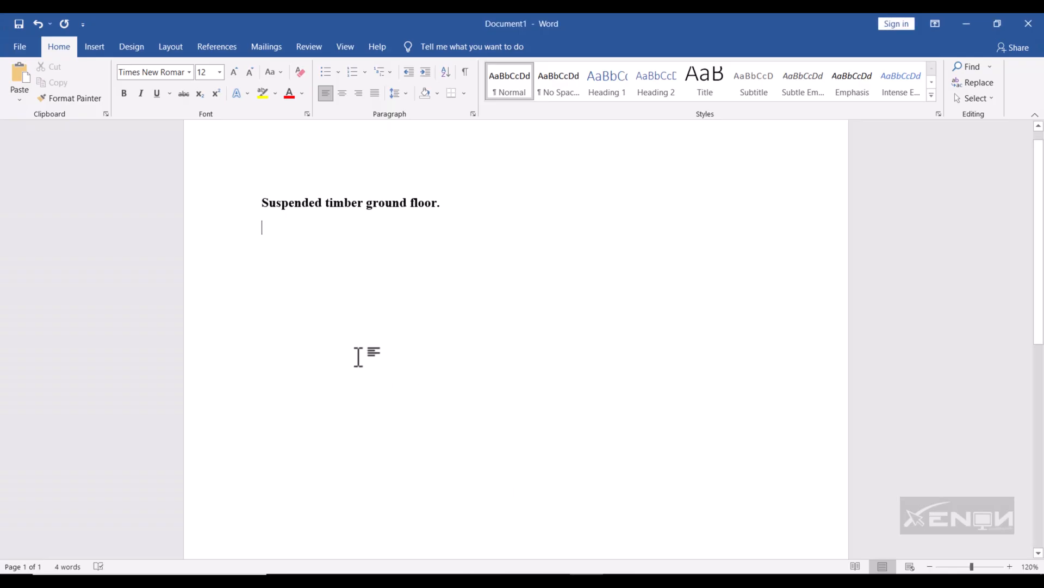
mouse_move(94, 47)
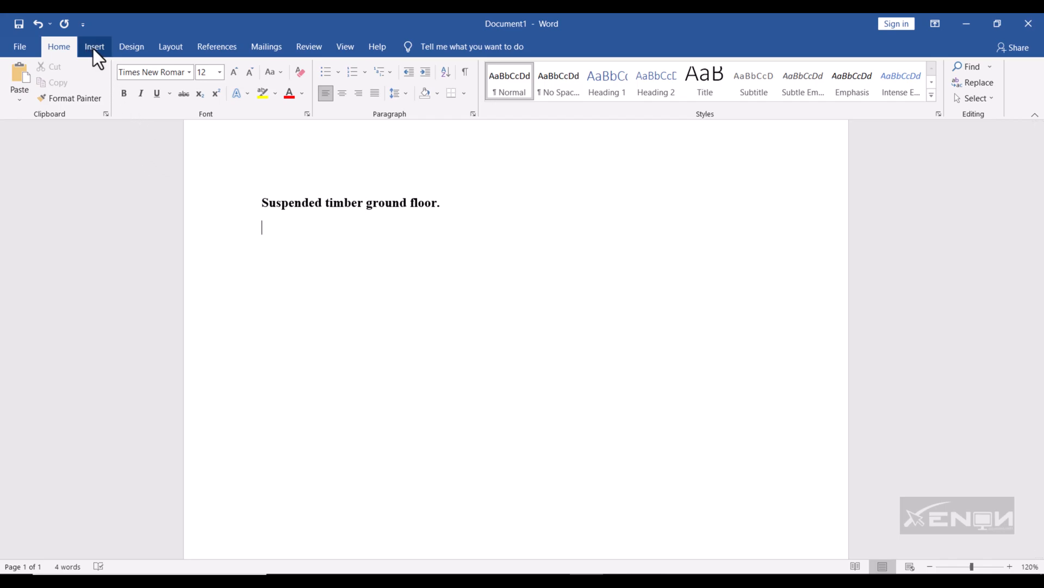
mouse_move(132, 154)
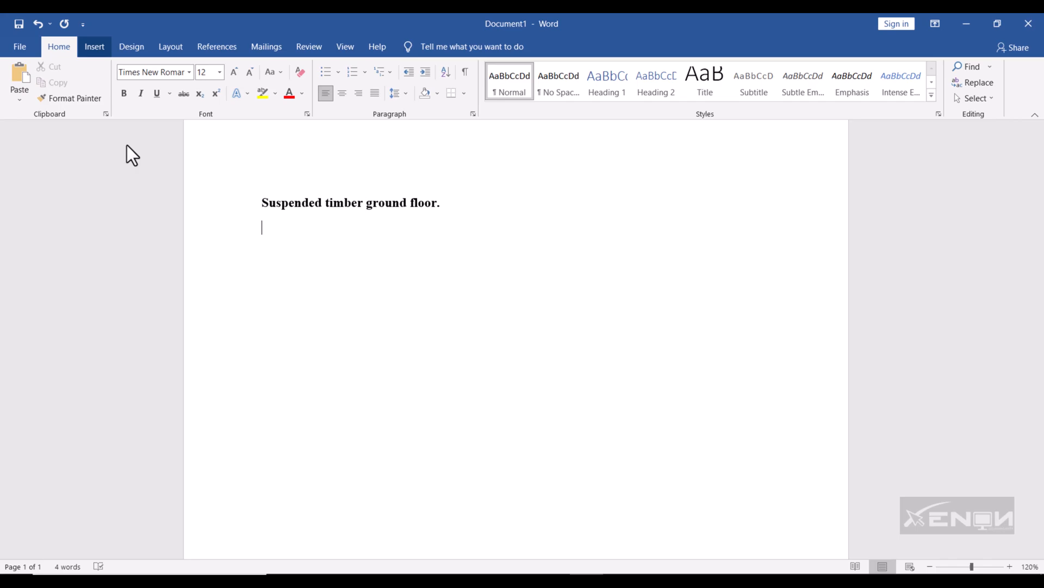
Start inserting a picture from this device and browse to the Documents folder
left_click(94, 46)
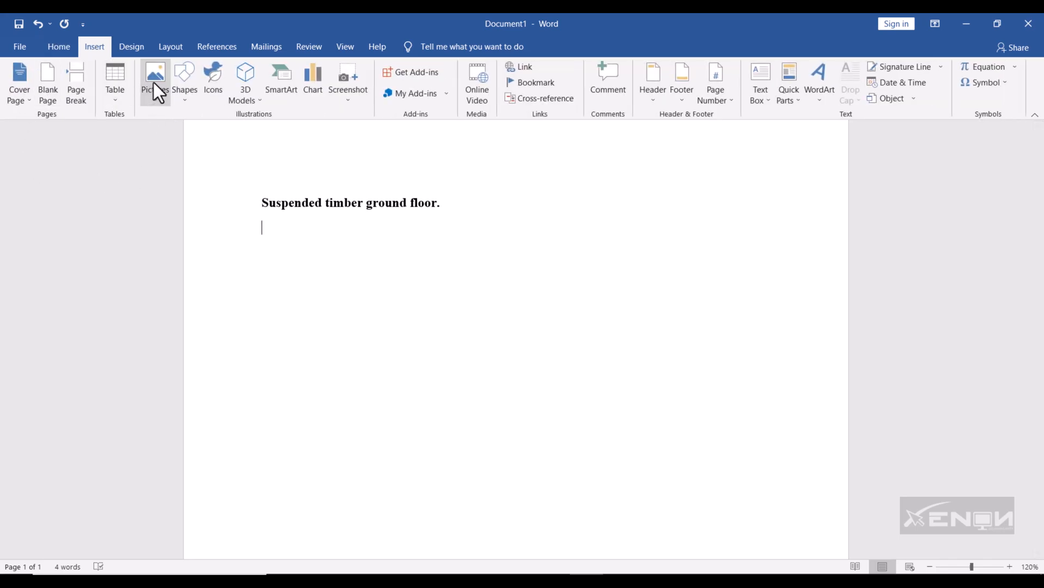
left_click(155, 79)
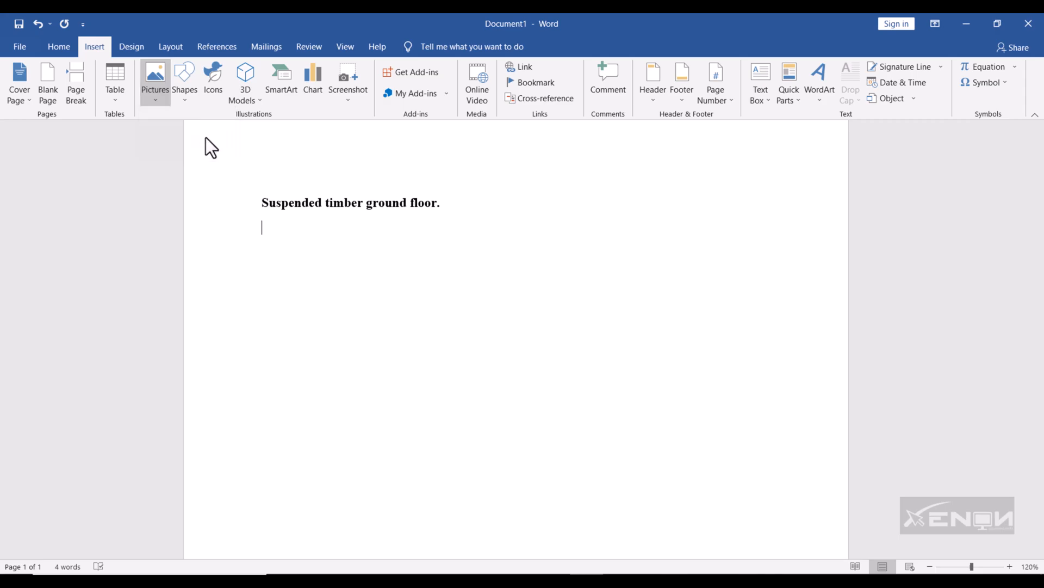
mouse_move(295, 167)
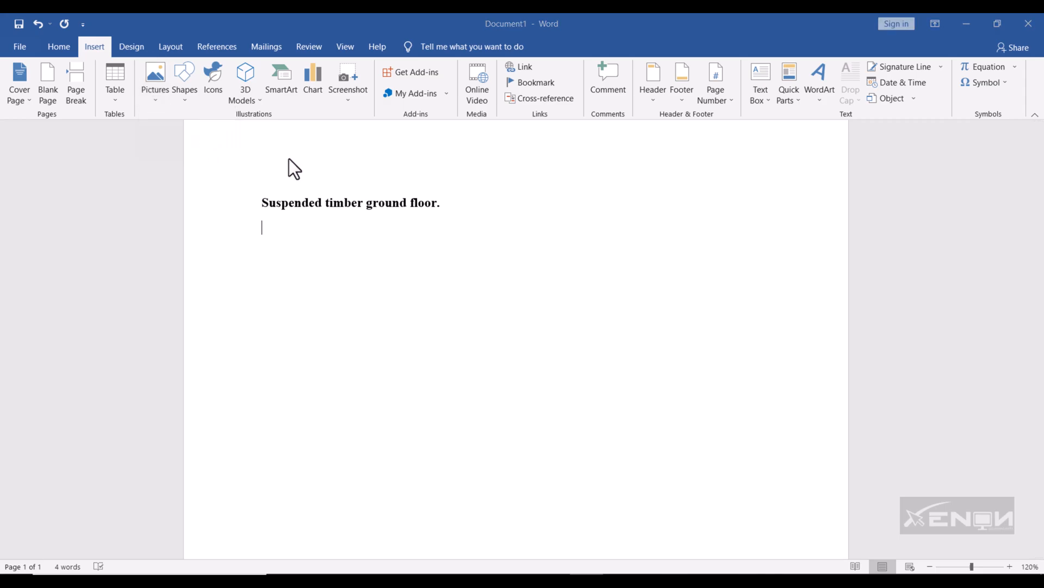
left_click(156, 76)
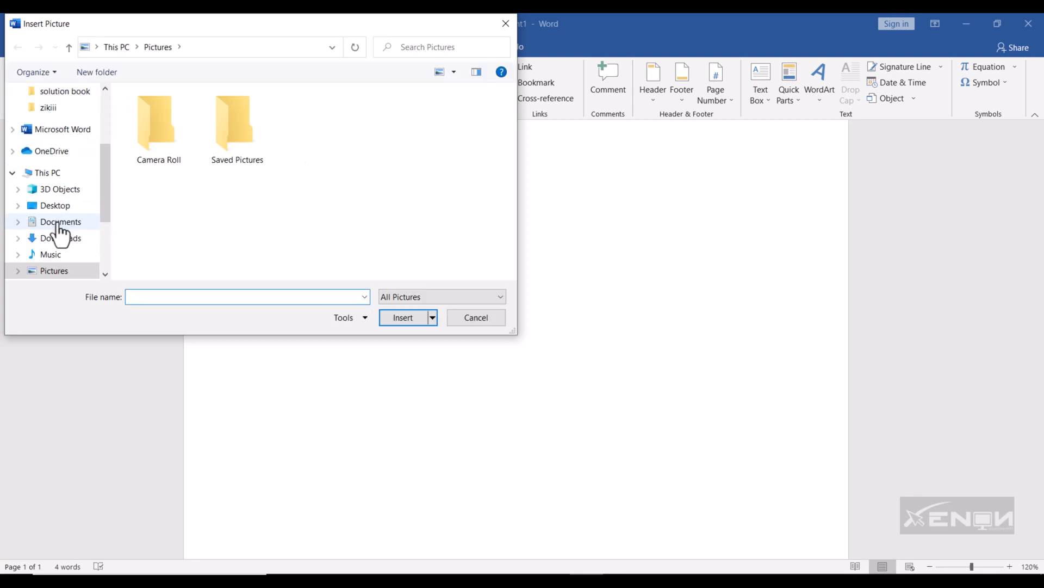
left_click(61, 221)
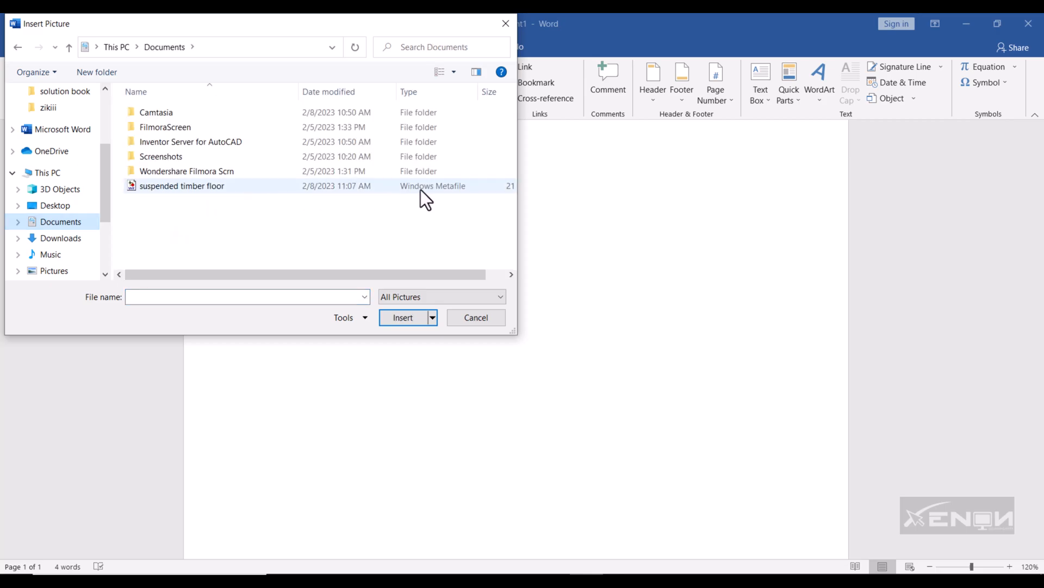
mouse_move(233, 194)
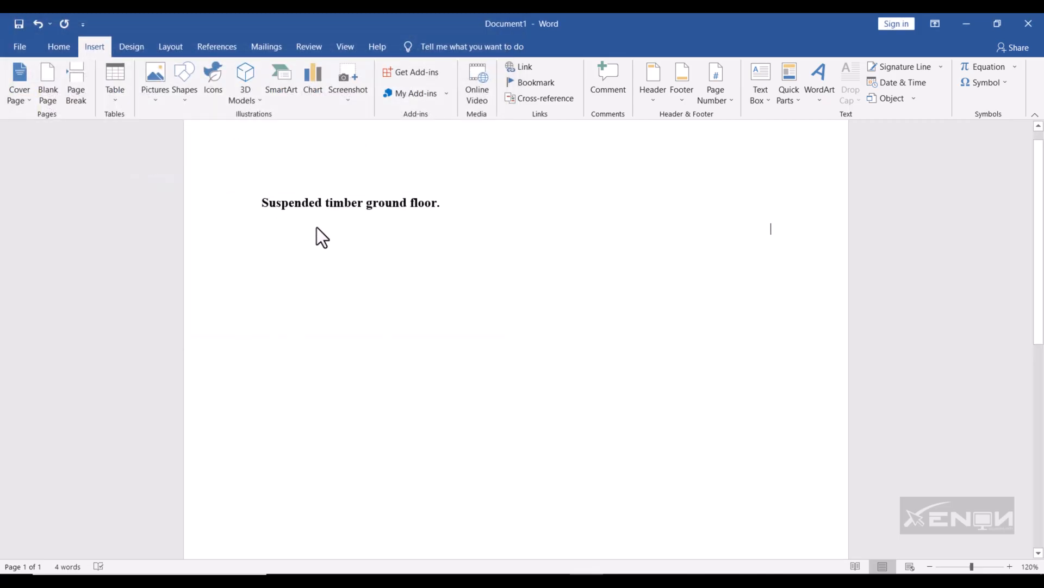
Select the inserted drawing and open More Commands for the Quick Access Toolbar
left_click(156, 78)
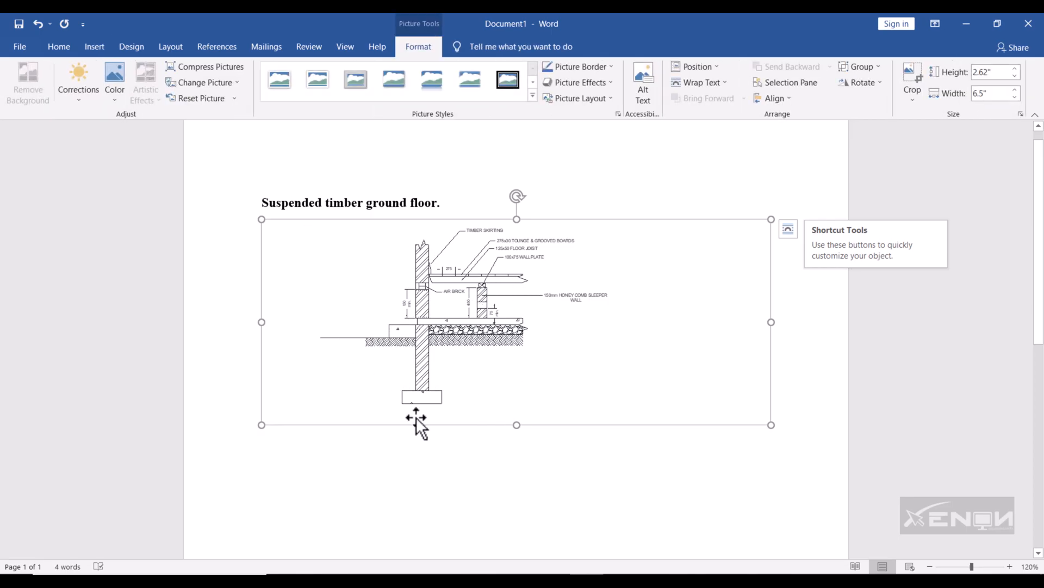
mouse_move(597, 379)
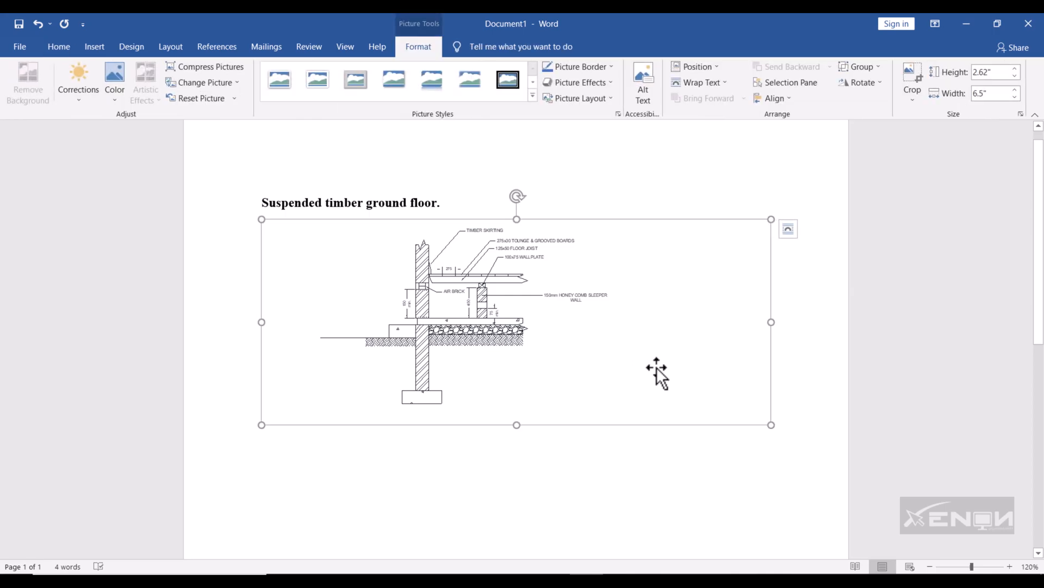
mouse_move(771, 322)
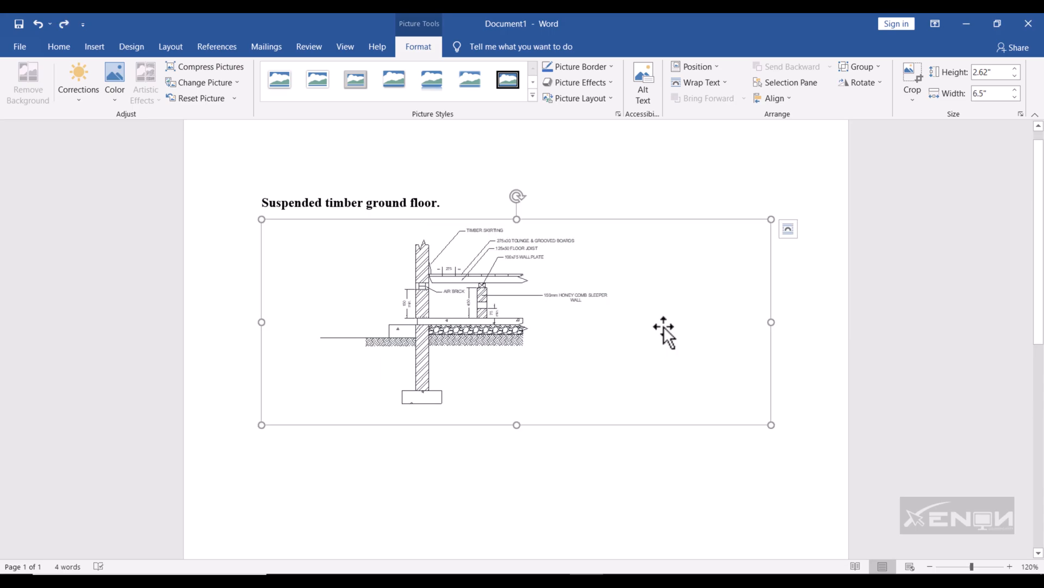
mouse_move(445, 405)
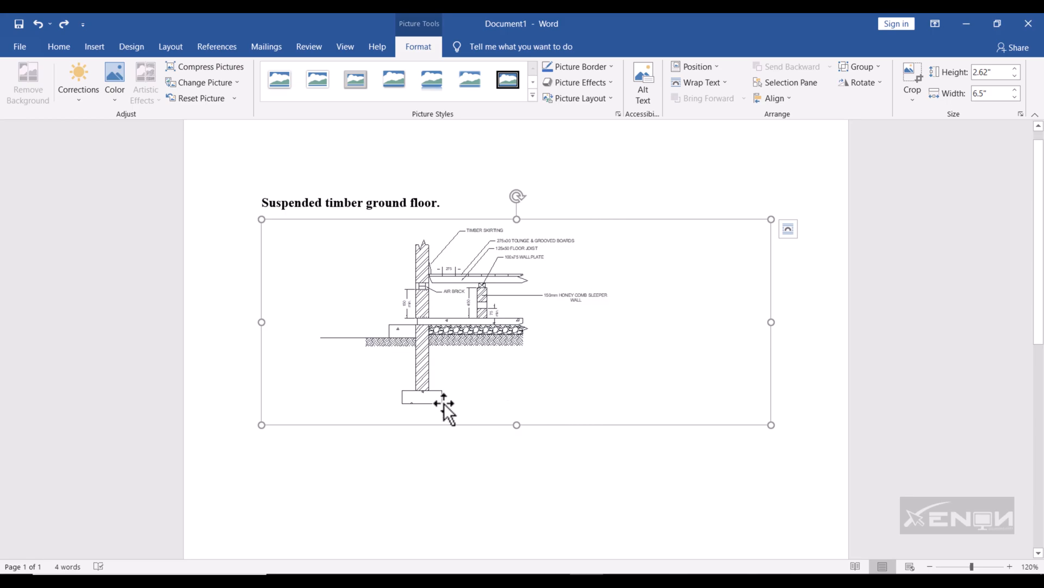
mouse_move(575, 428)
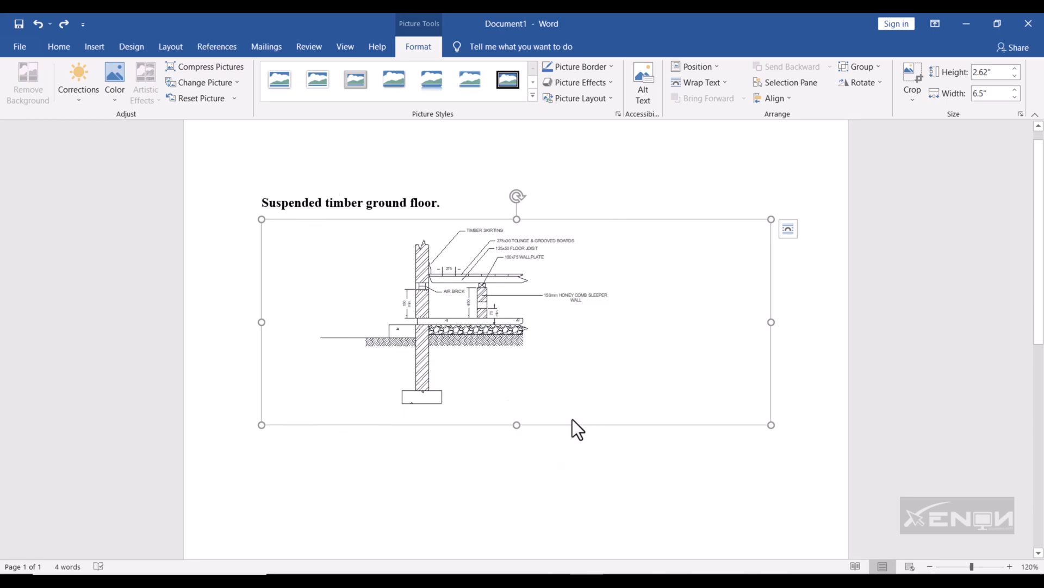
mouse_move(630, 212)
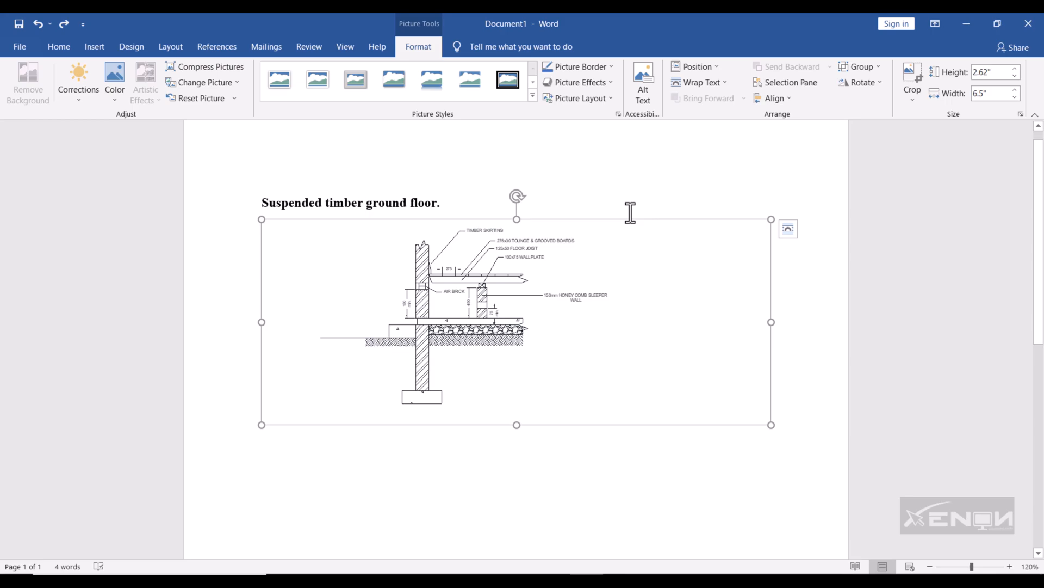
mouse_move(655, 232)
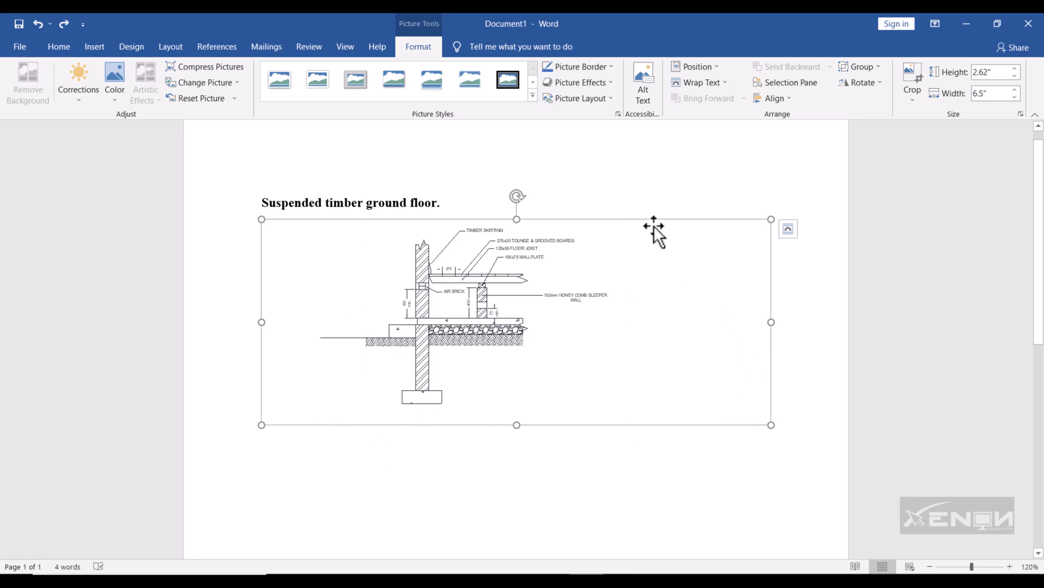
mouse_move(608, 484)
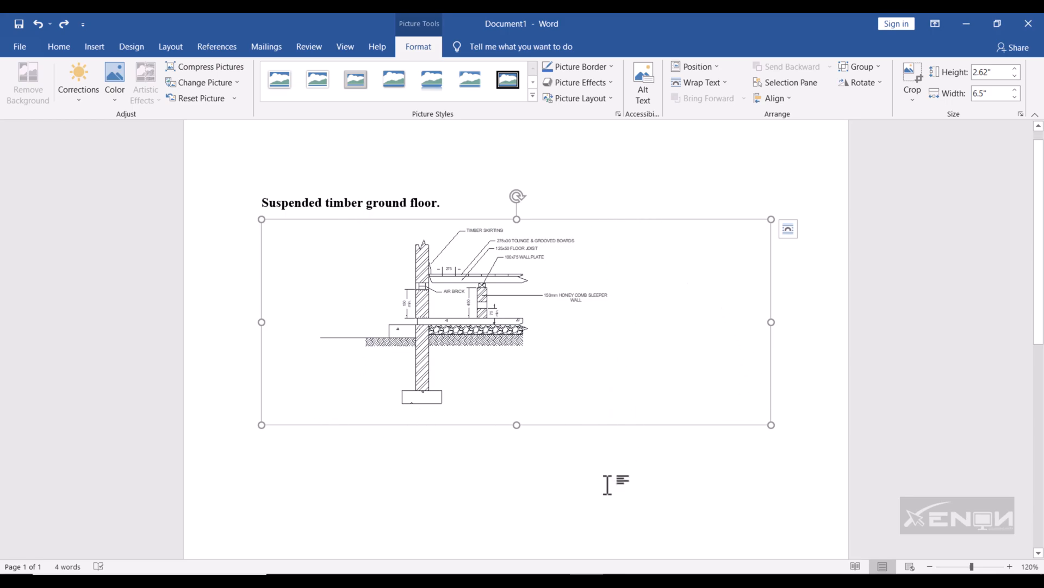
mouse_move(365, 343)
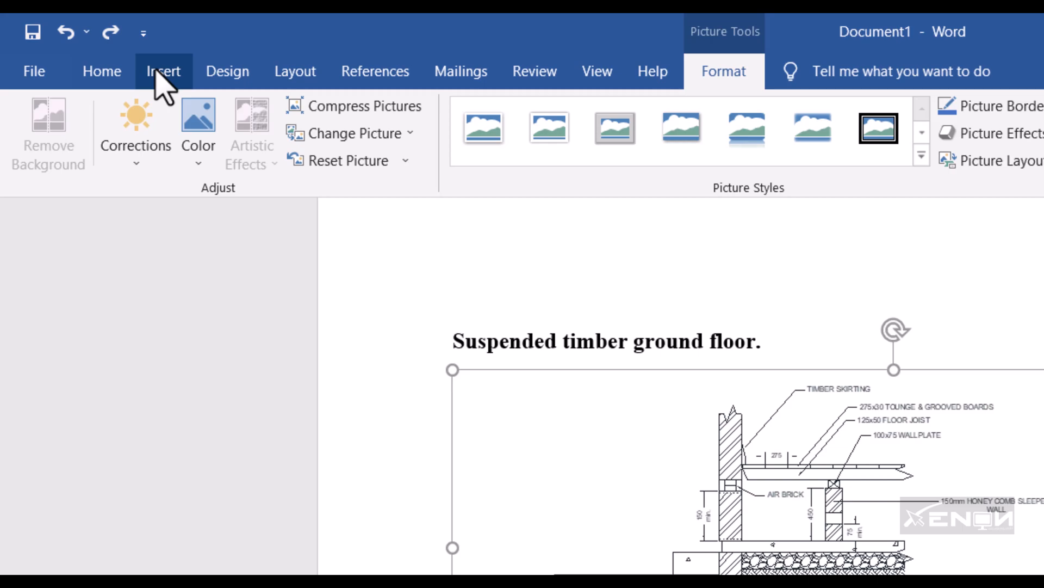
mouse_move(144, 32)
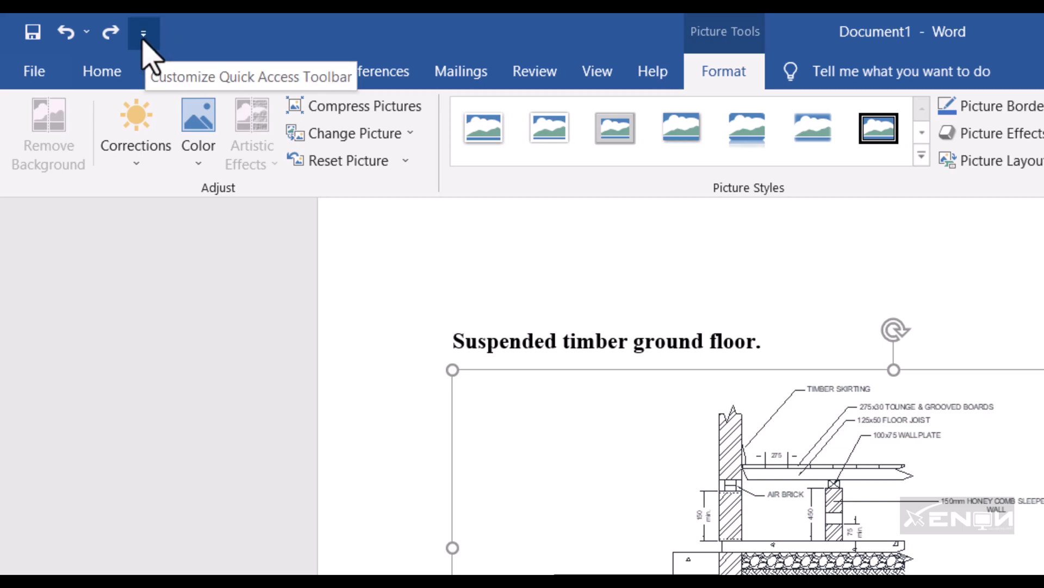
left_click(144, 31)
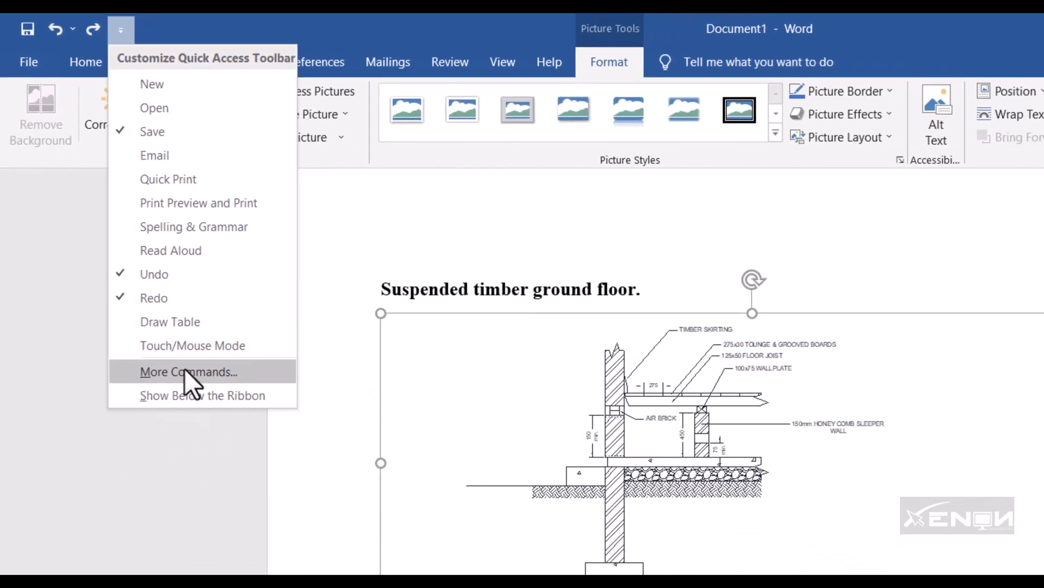
left_click(188, 371)
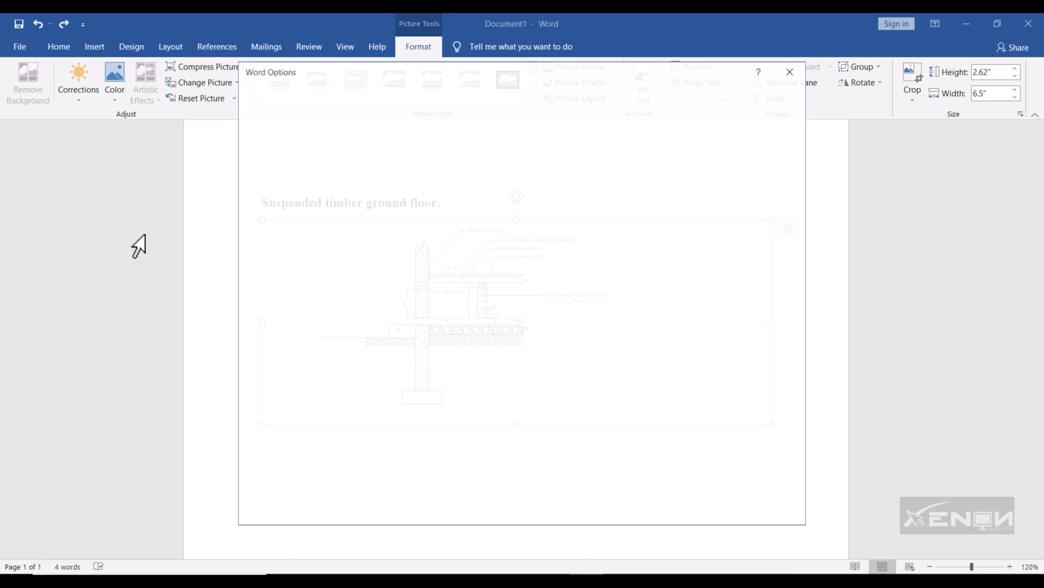
From All Commands, add Crop Picture to the Quick Access Toolbar and confirm with OK
left_click(286, 246)
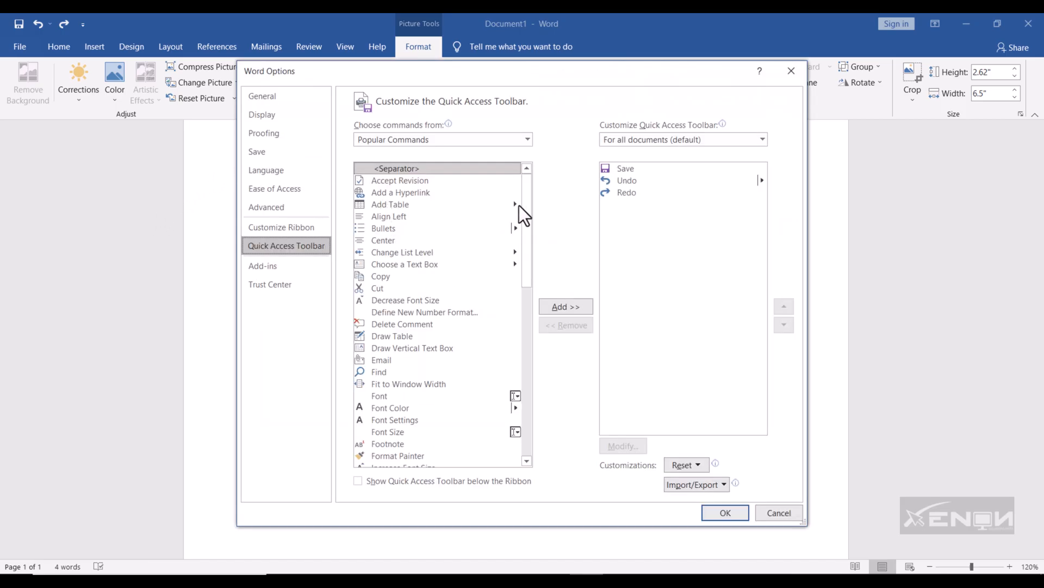
mouse_move(399, 292)
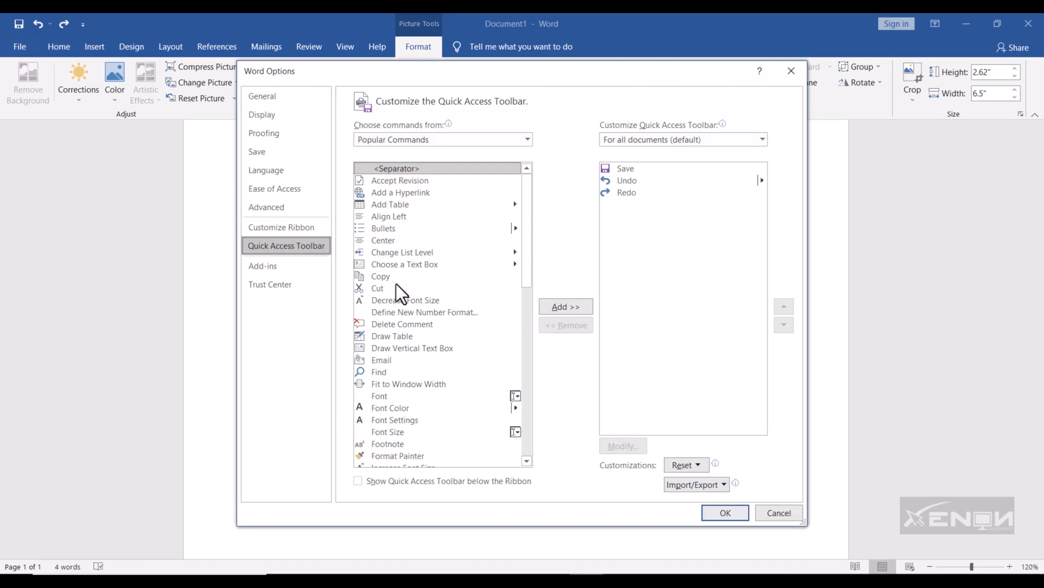
mouse_move(528, 140)
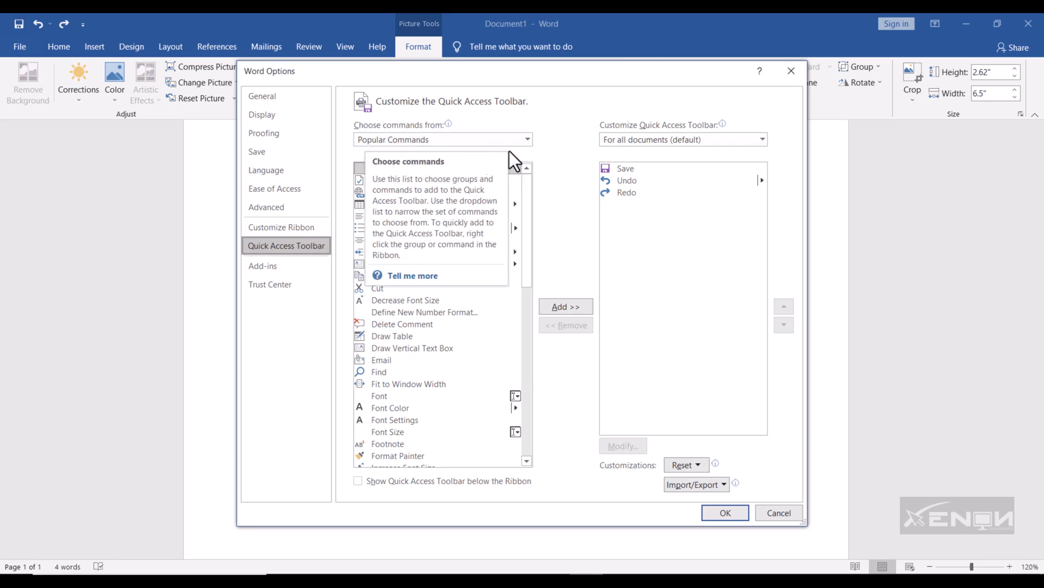
left_click(527, 139)
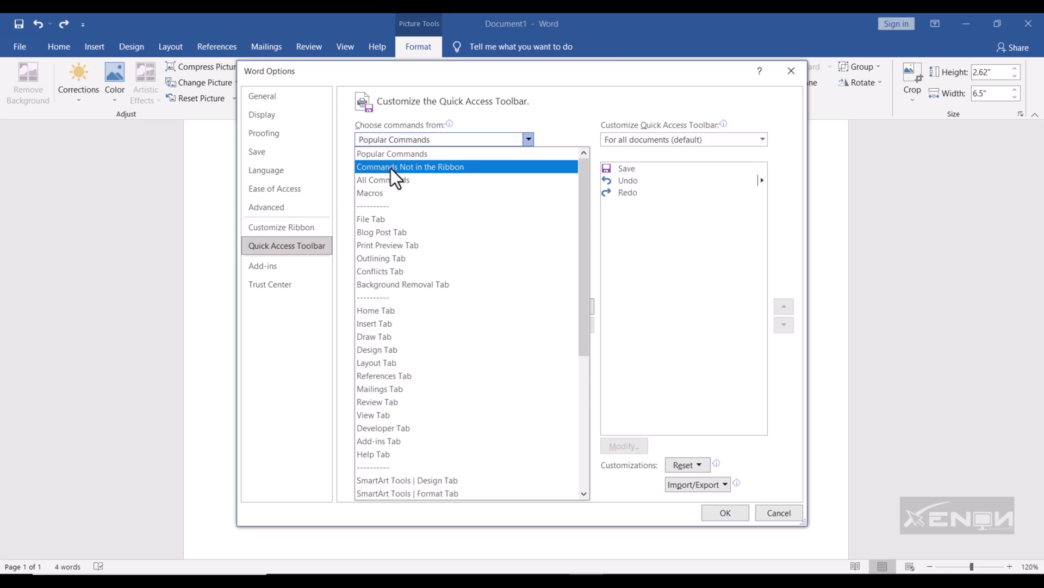
left_click(411, 166)
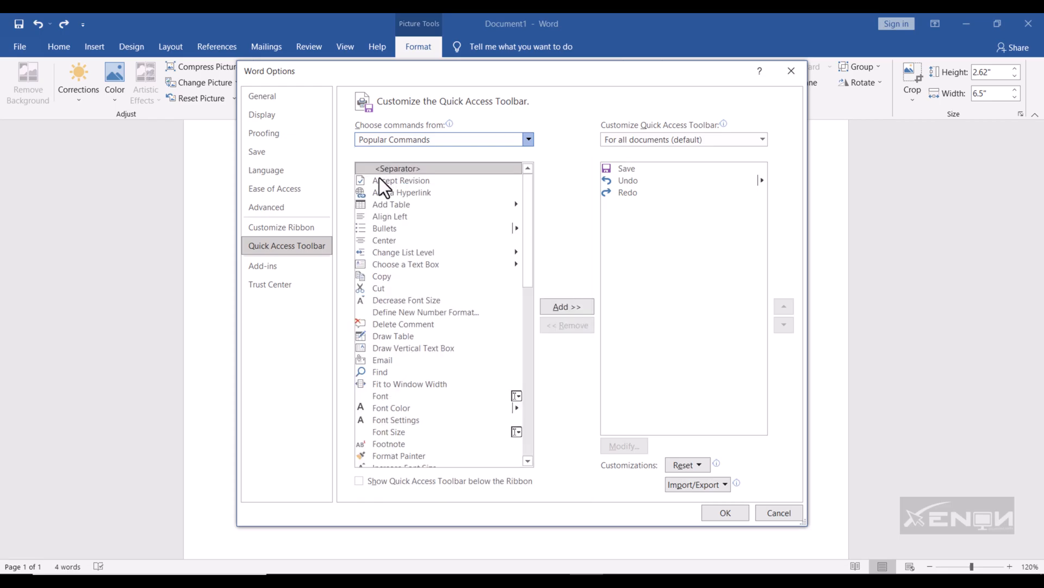
mouse_move(323, 232)
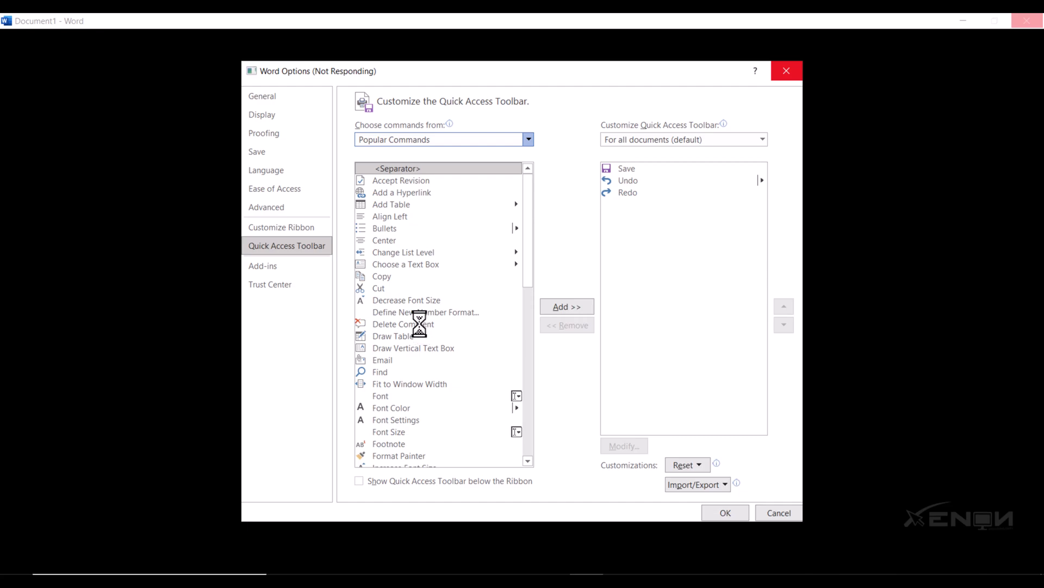
left_click(528, 139)
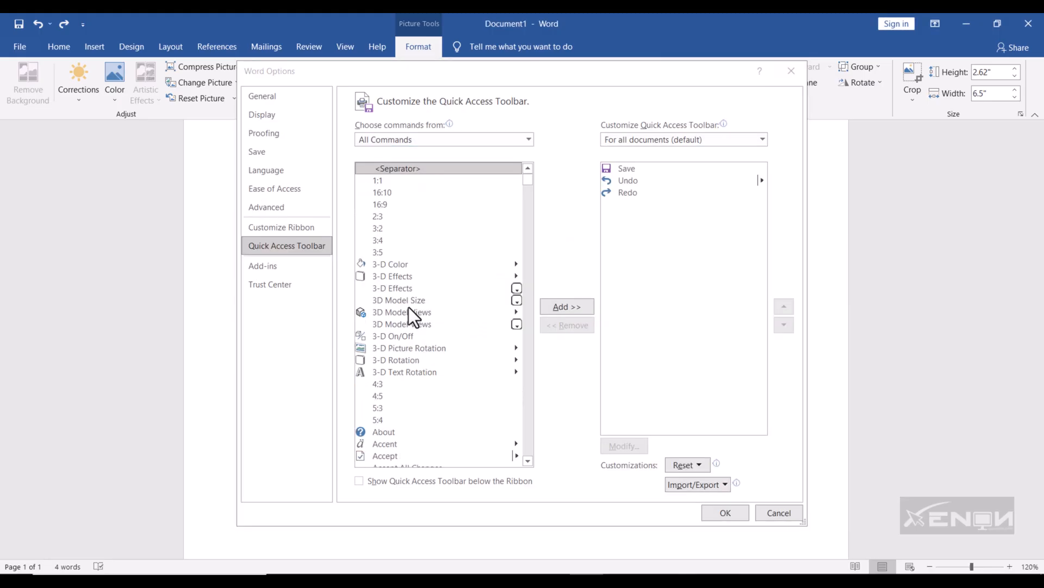
mouse_move(410, 229)
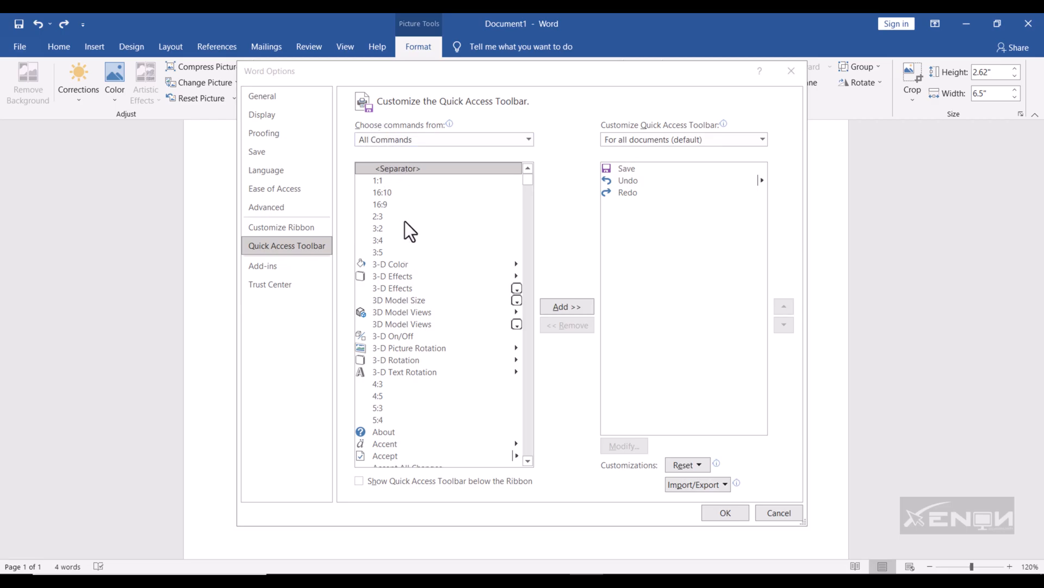
scroll("up", 3)
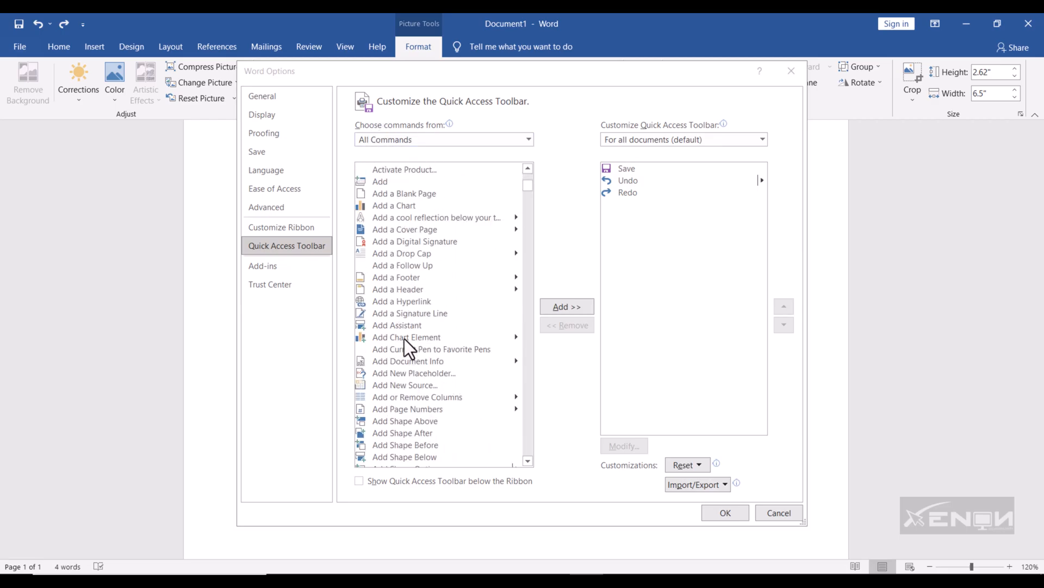
scroll("down", 3)
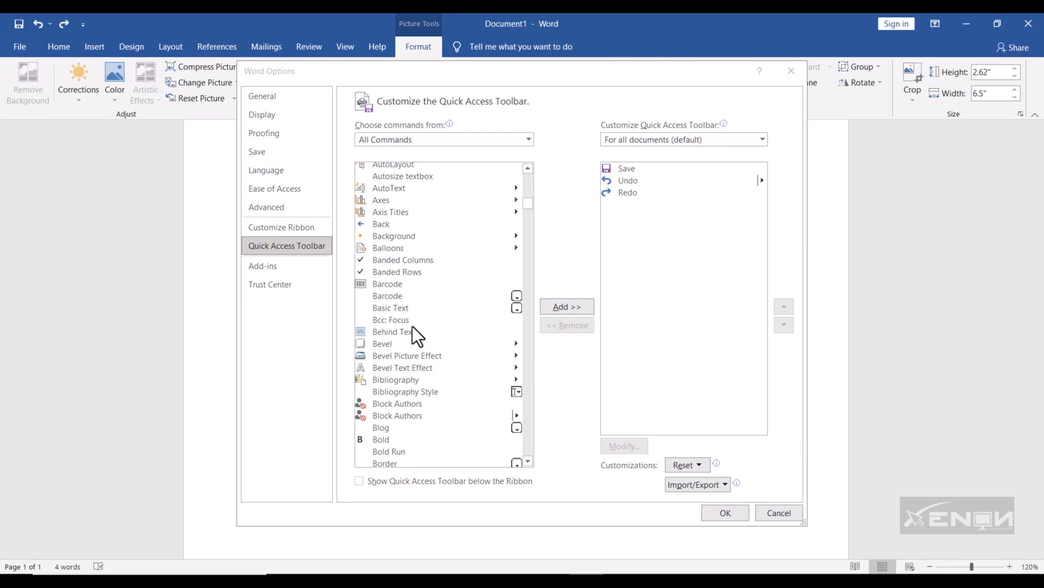
scroll("down", 3)
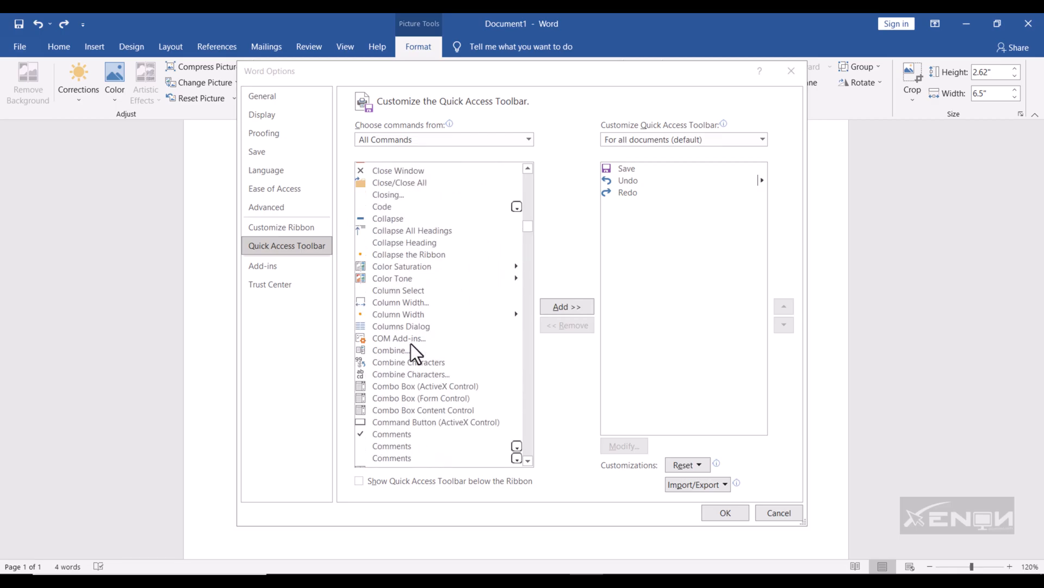
scroll("down", 3)
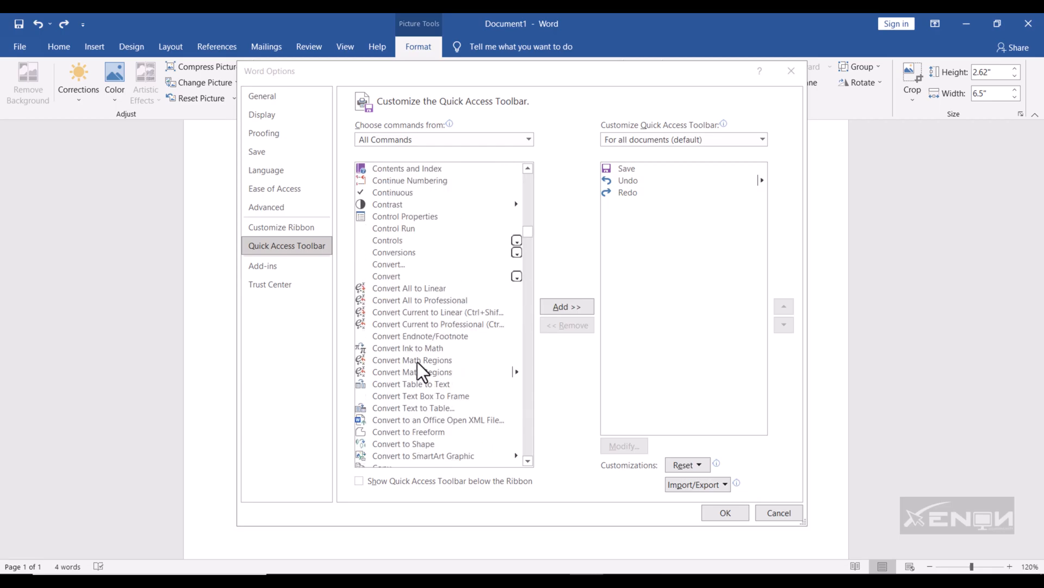
scroll("down", 3)
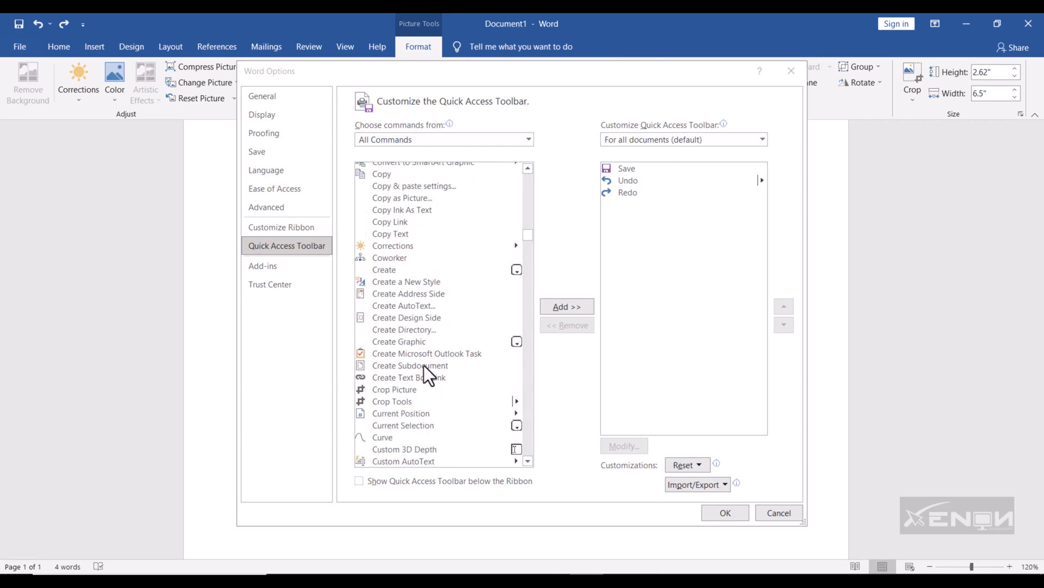
scroll("down", 3)
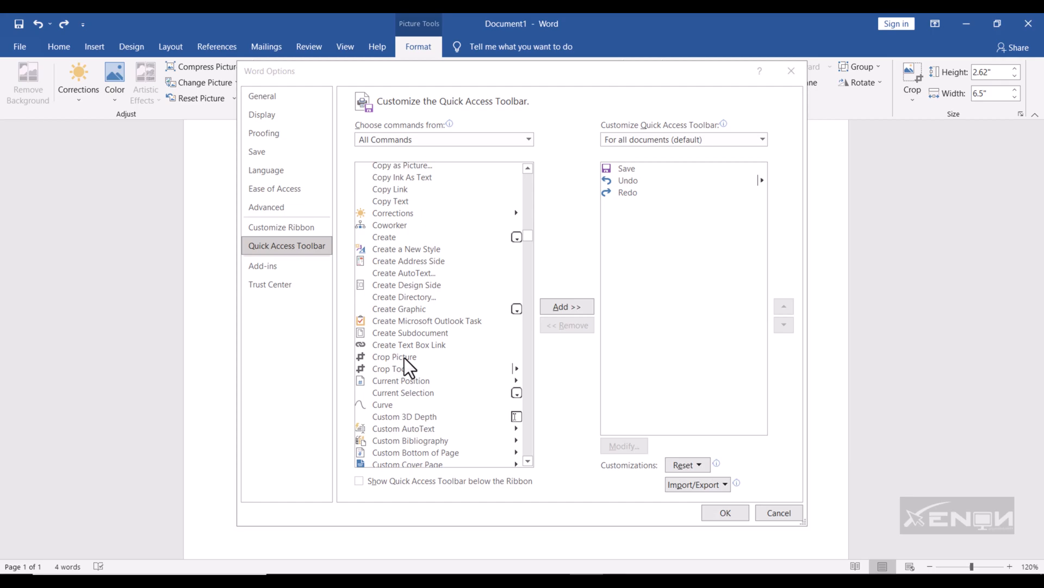
left_click(394, 357)
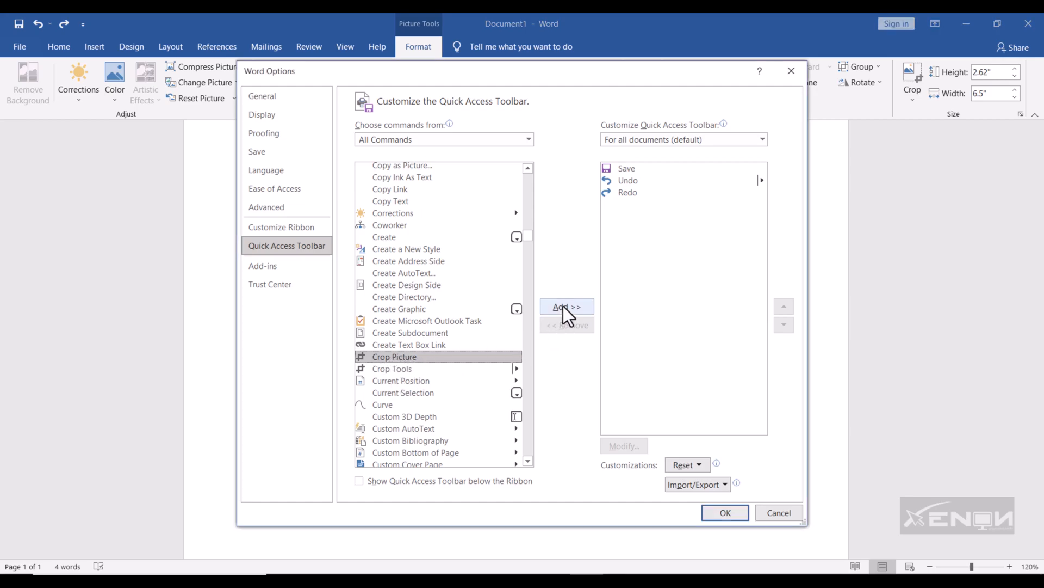
left_click(566, 307)
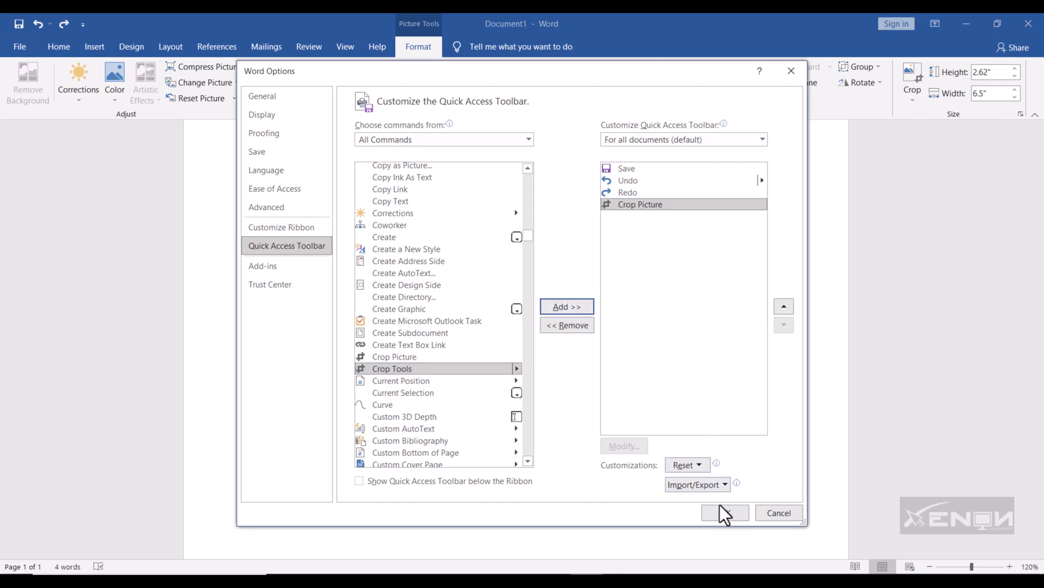
left_click(724, 512)
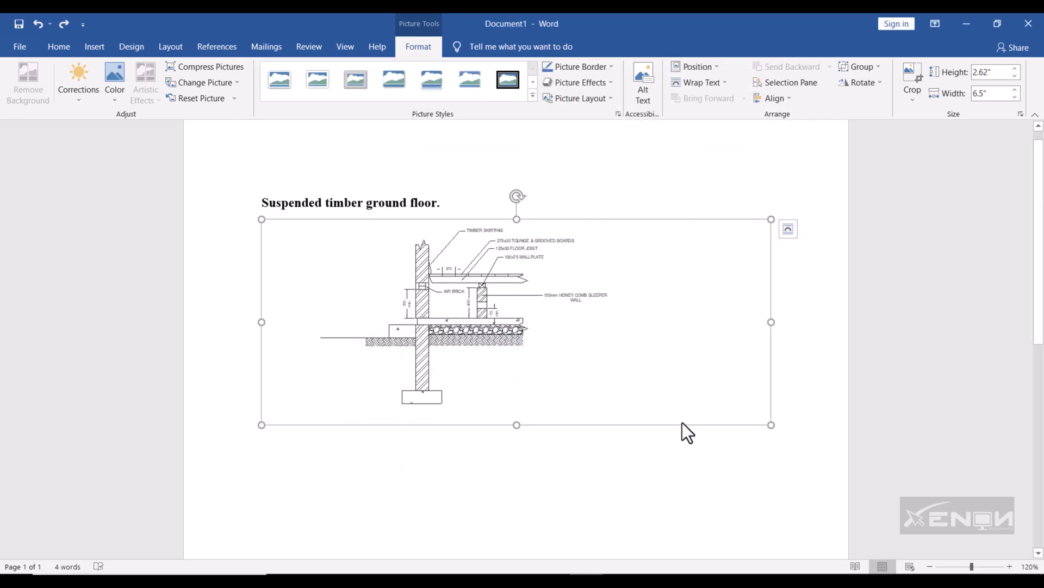
mouse_move(298, 232)
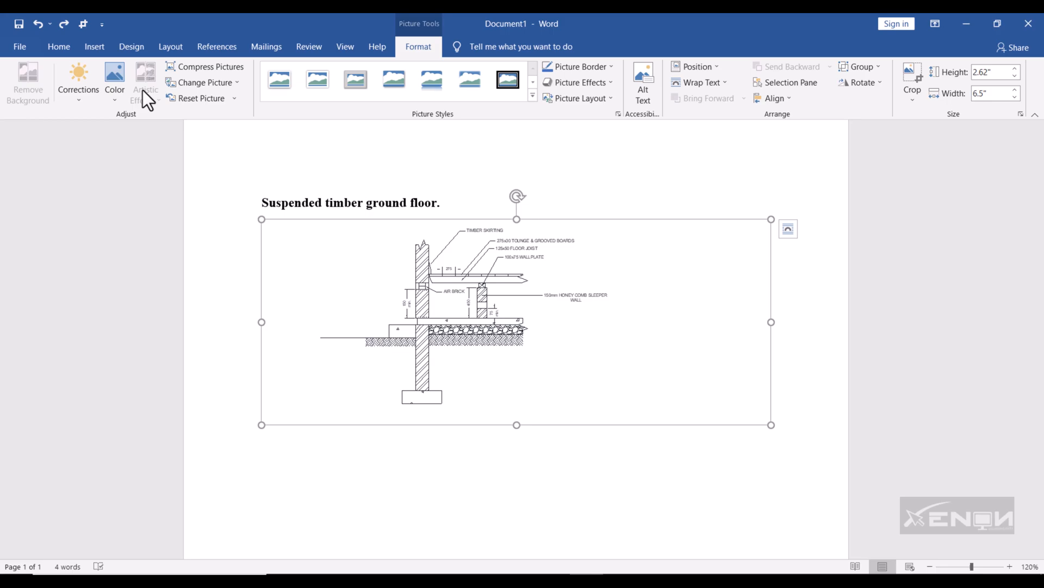
mouse_move(83, 24)
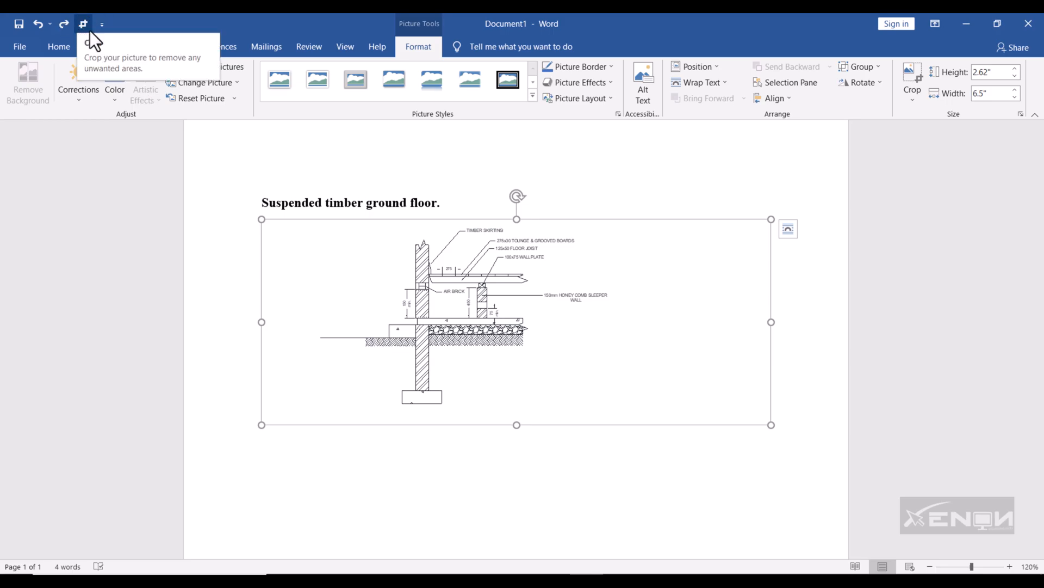
mouse_move(663, 279)
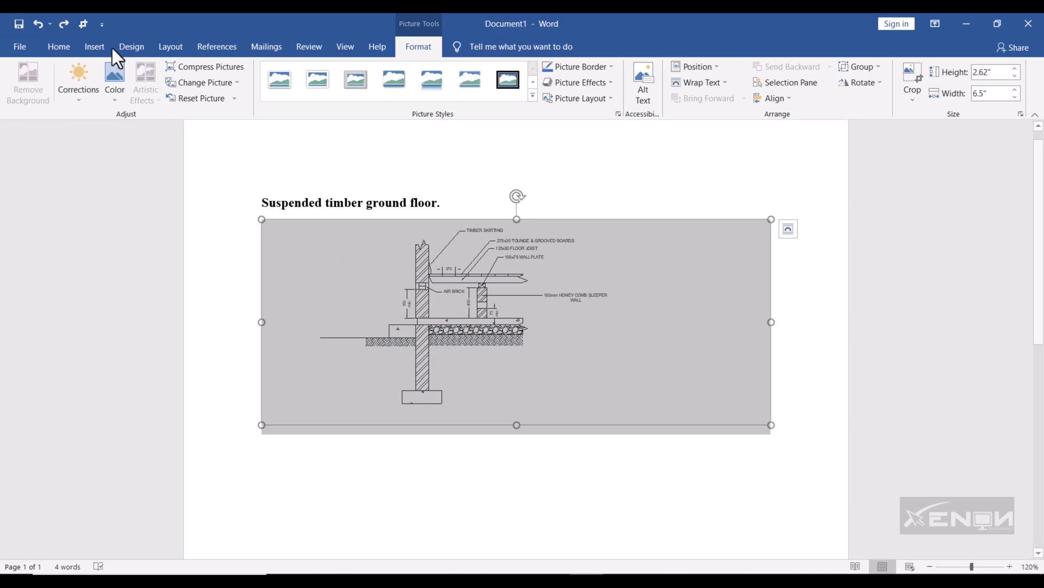
Crop the empty margins off the drawing and enlarge it to about 3.4 by 4.73 inches
left_click(912, 84)
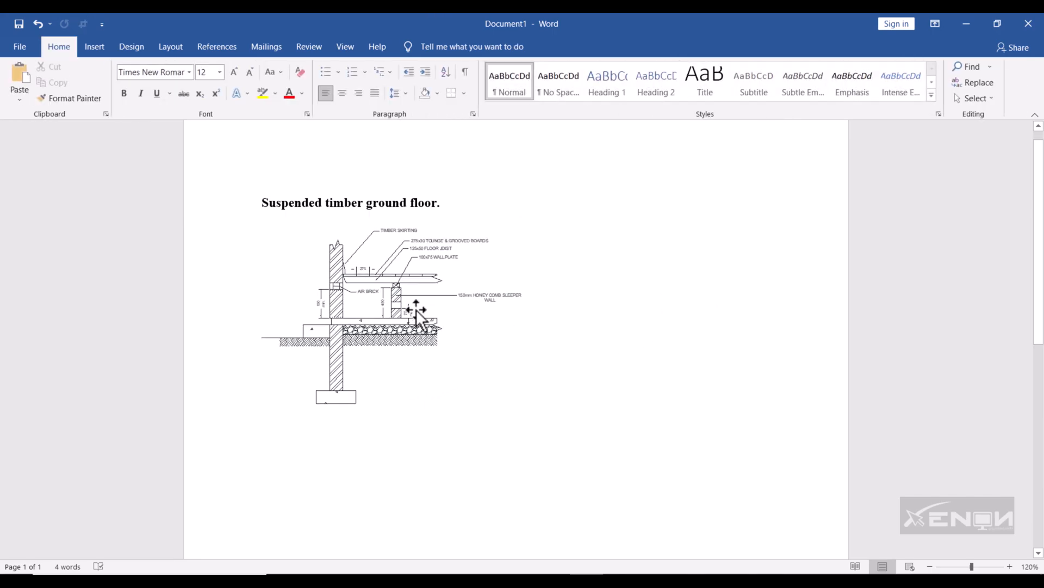
left_click(386, 300)
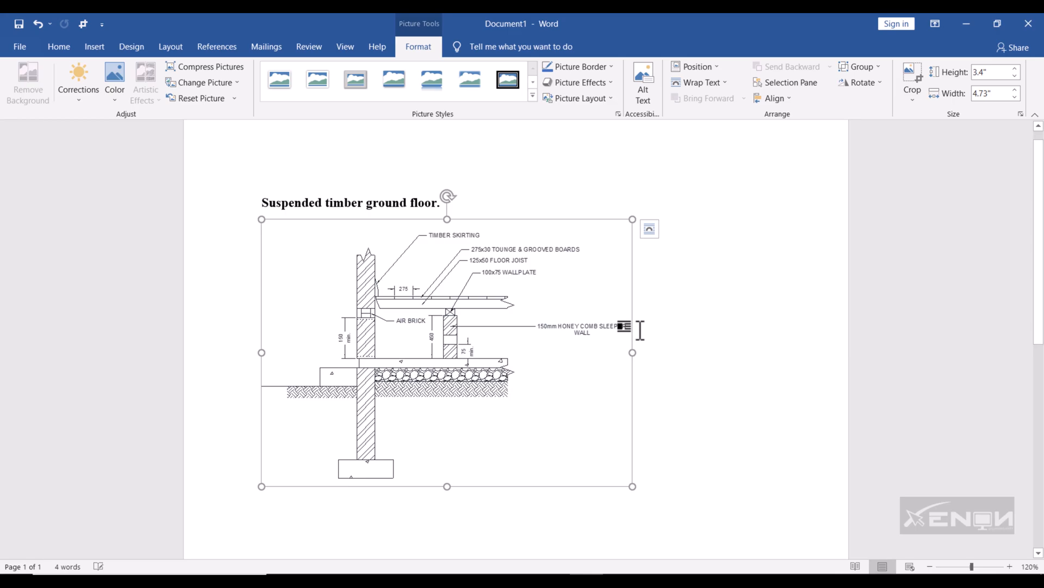
Set the drawing's layout to Square text wrapping
left_click(648, 228)
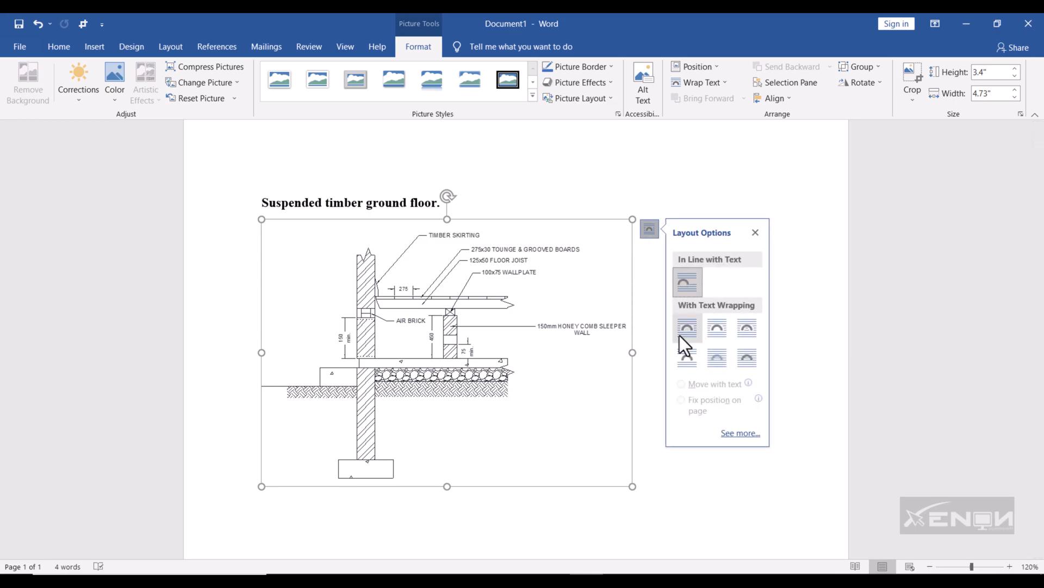
mouse_move(690, 336)
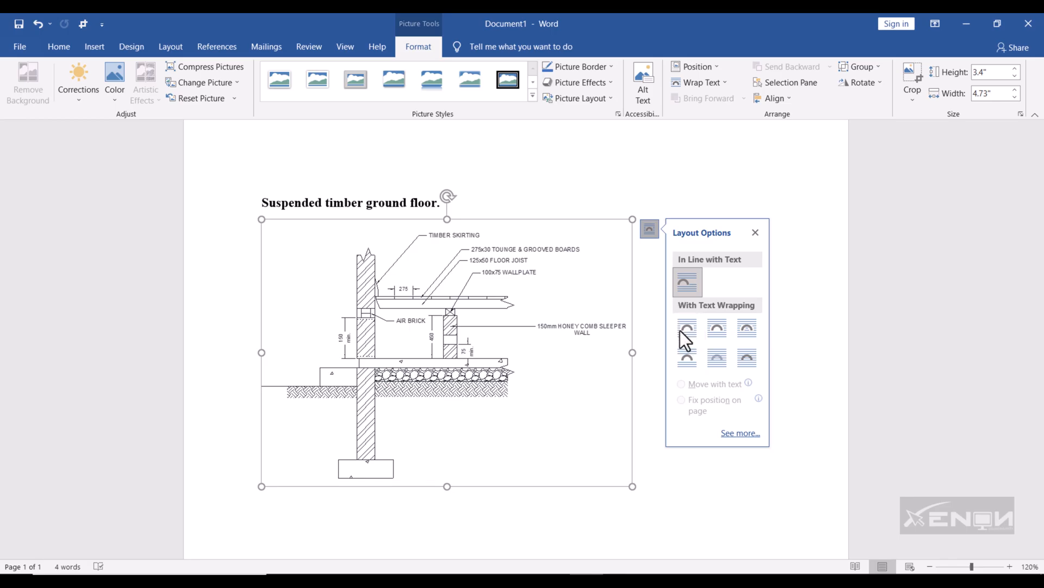
mouse_move(688, 328)
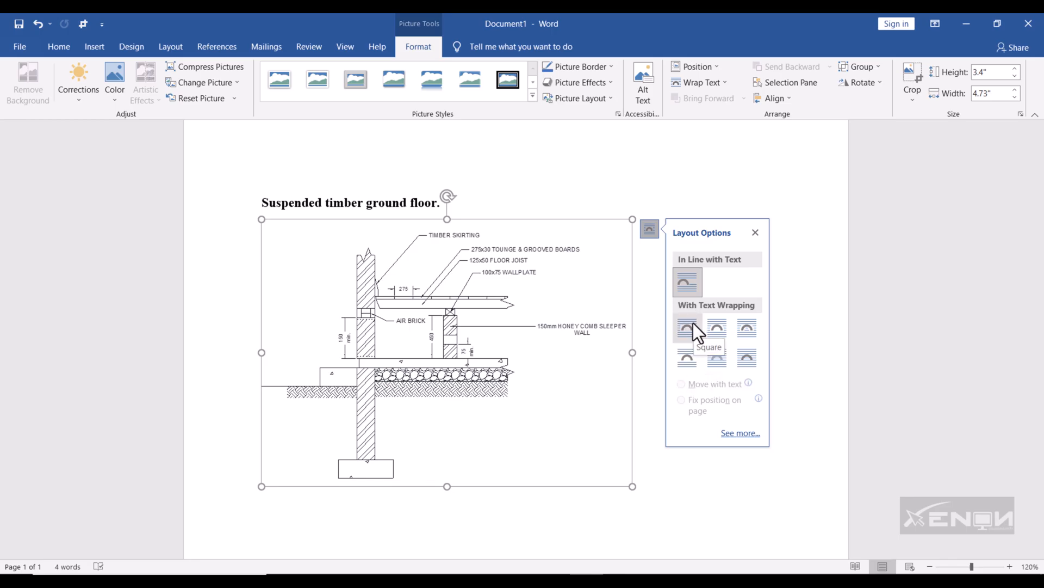
mouse_move(687, 360)
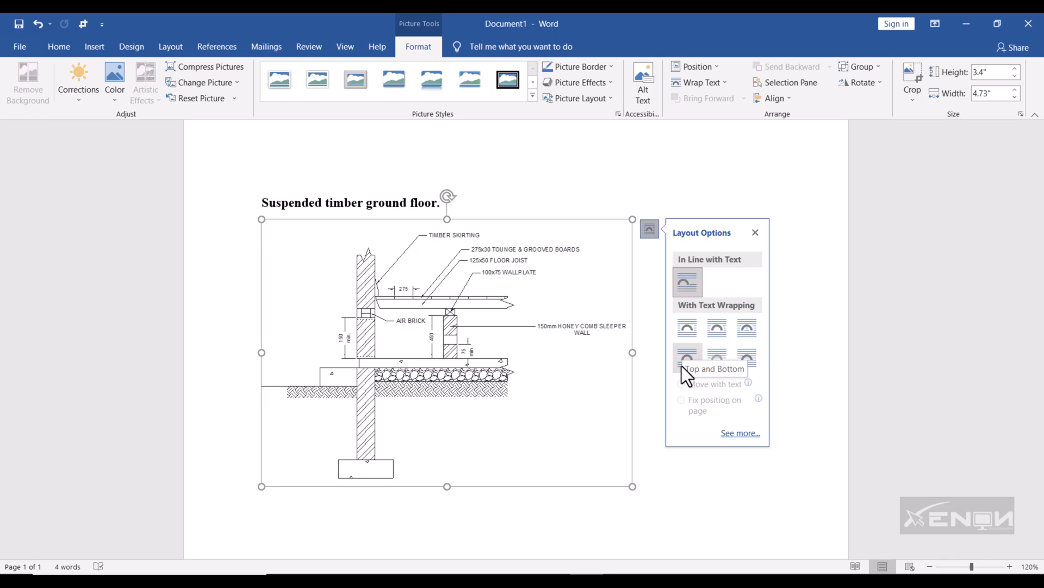
mouse_move(686, 328)
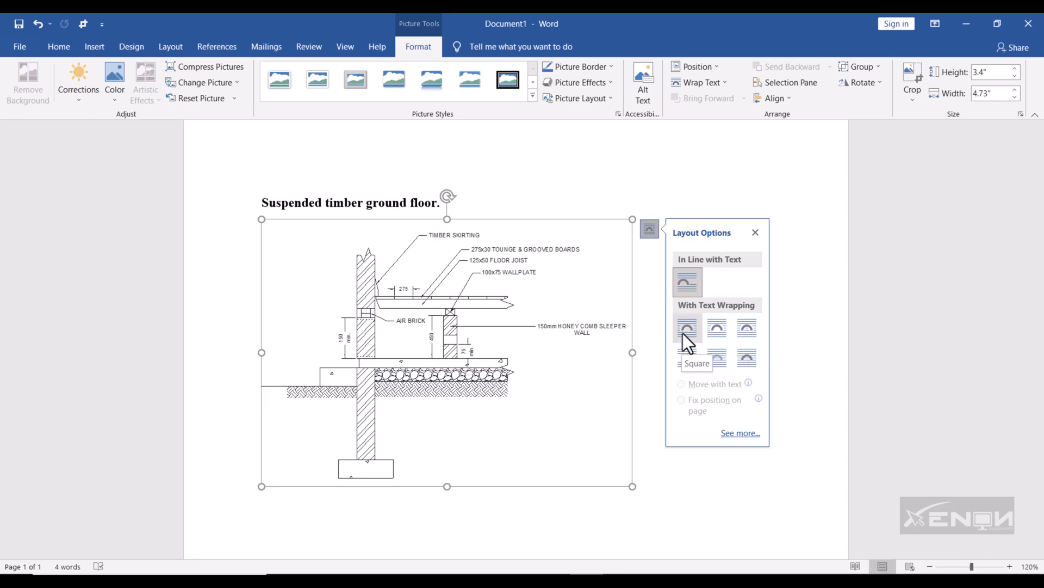
left_click(687, 327)
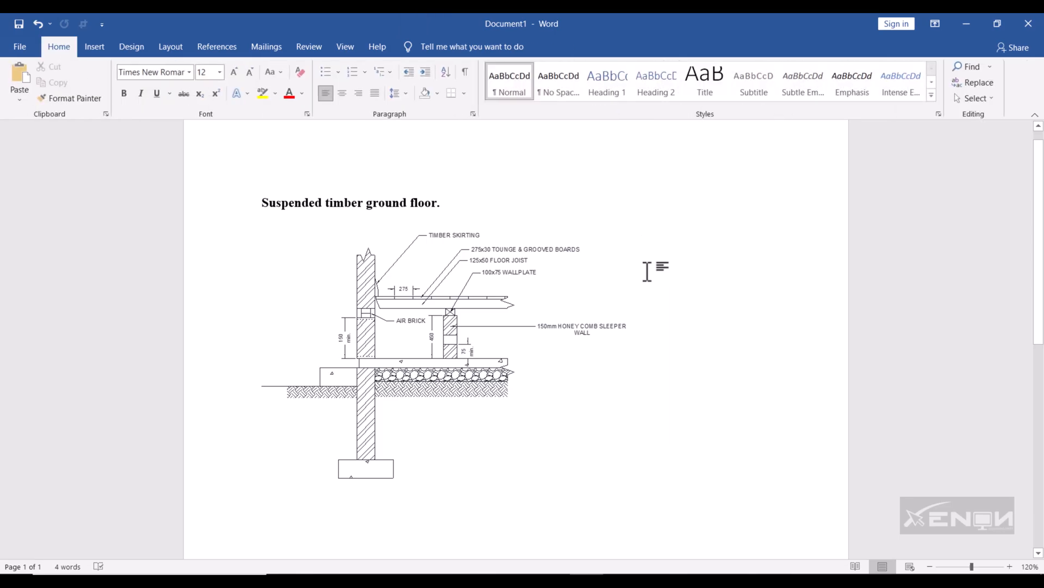
Add the body text 'this a type' beside the top right of the drawing
type("this a")
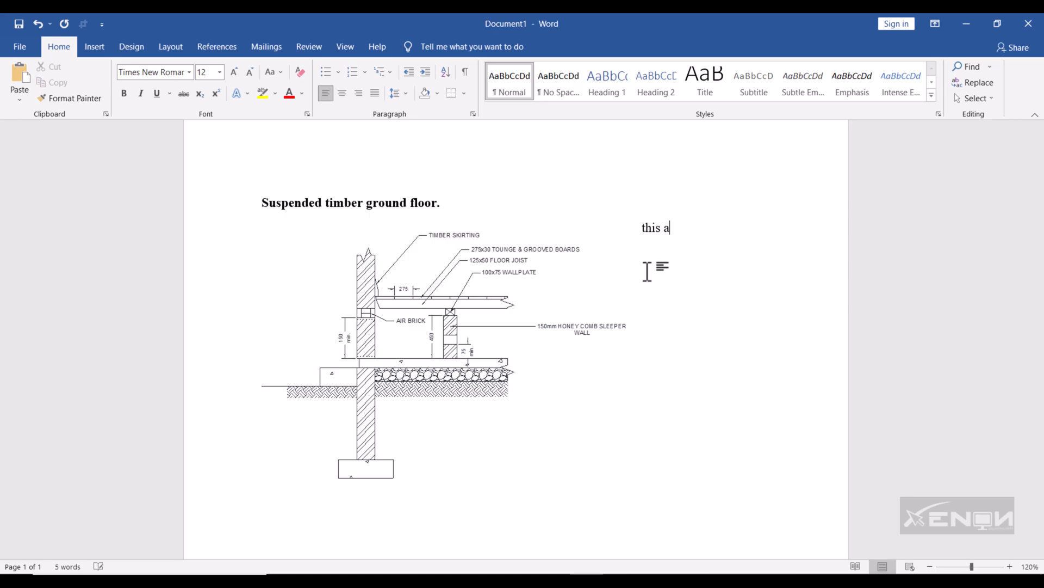
type("type")
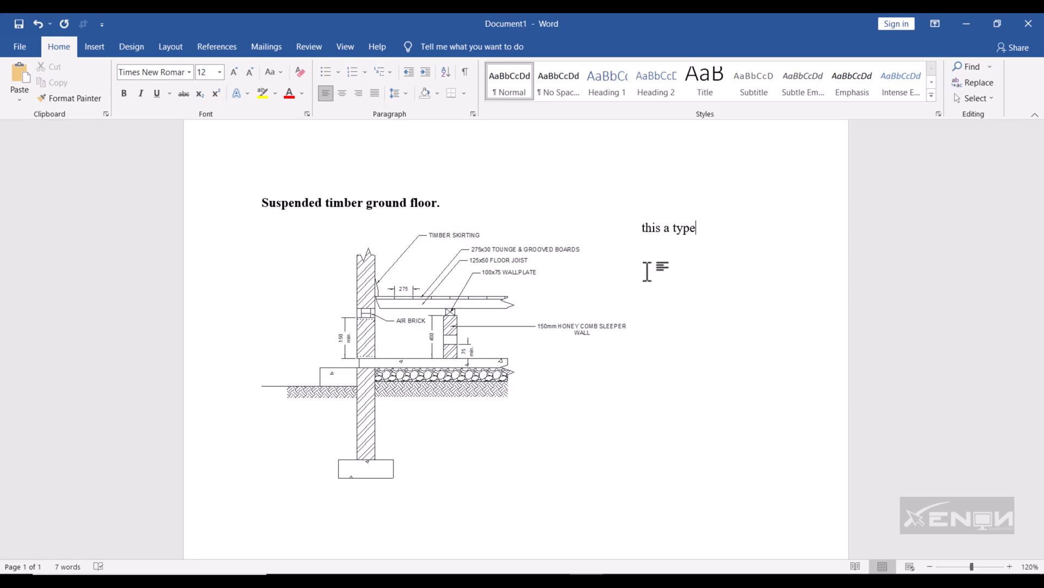
mouse_move(621, 176)
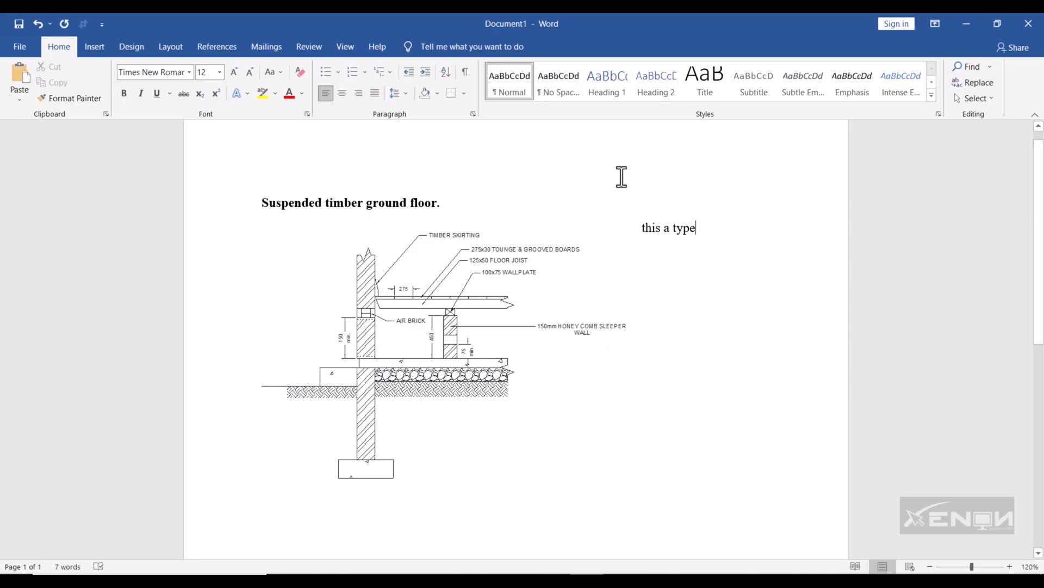
mouse_move(787, 124)
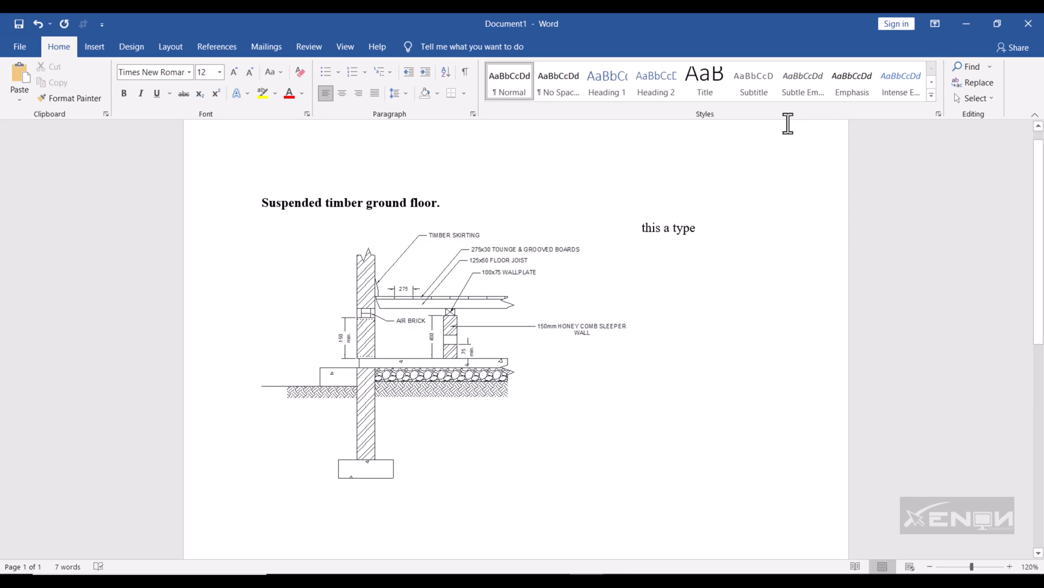